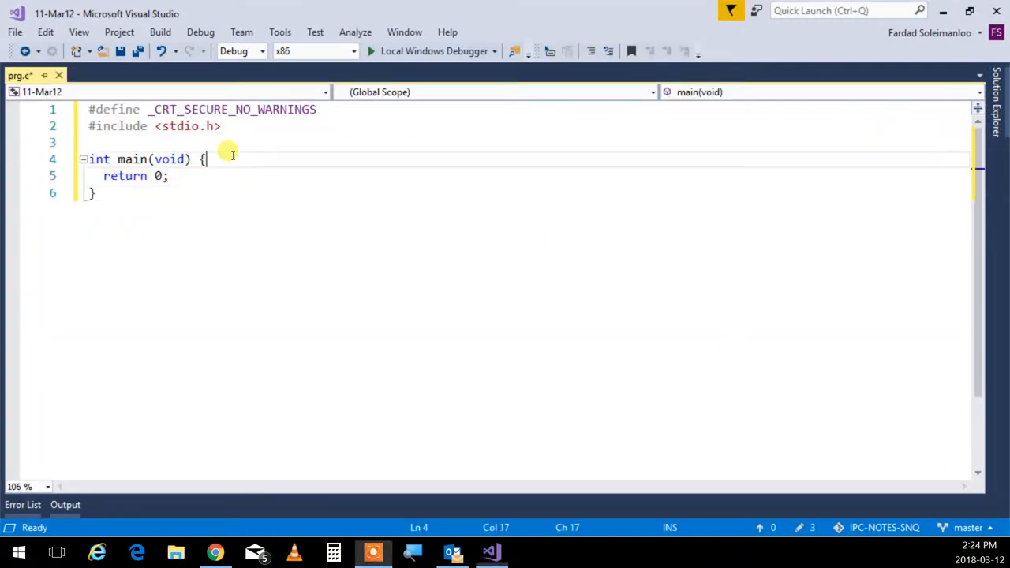
# Declare char str[100] and add a printf("str: ") prompt before return 0.
pyautogui.write('char')
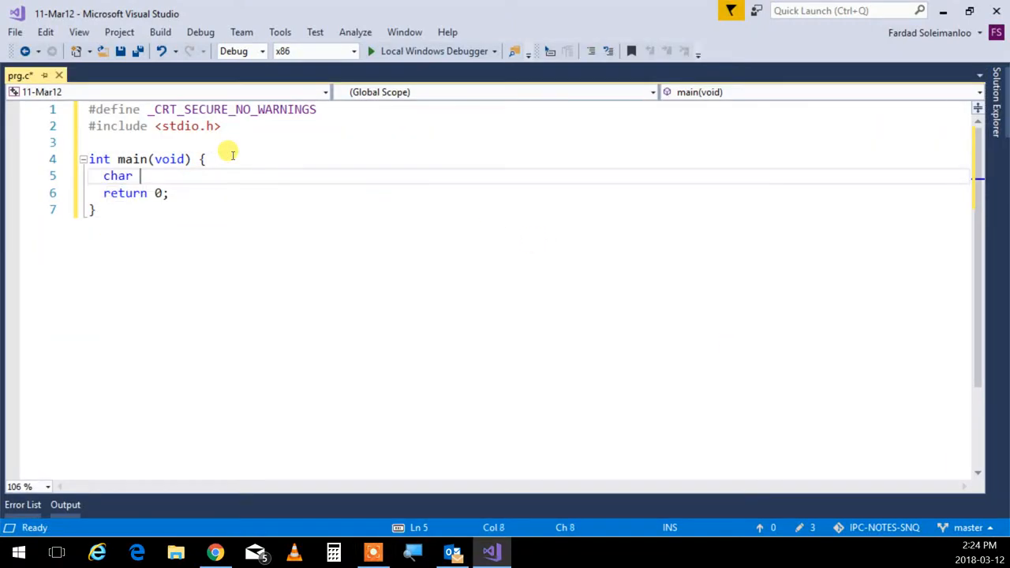
pyautogui.write('str[]')
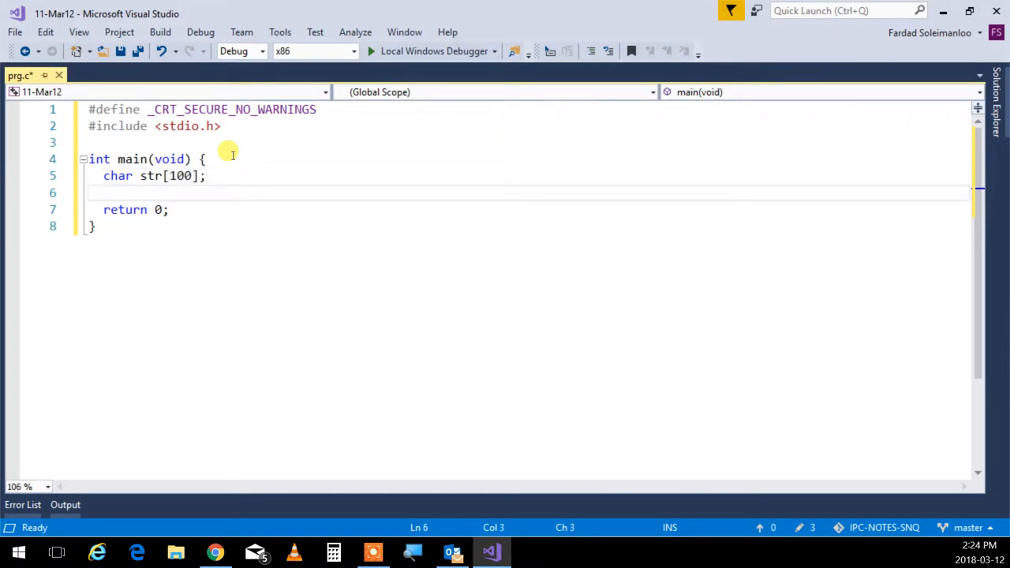
pyautogui.write('s')
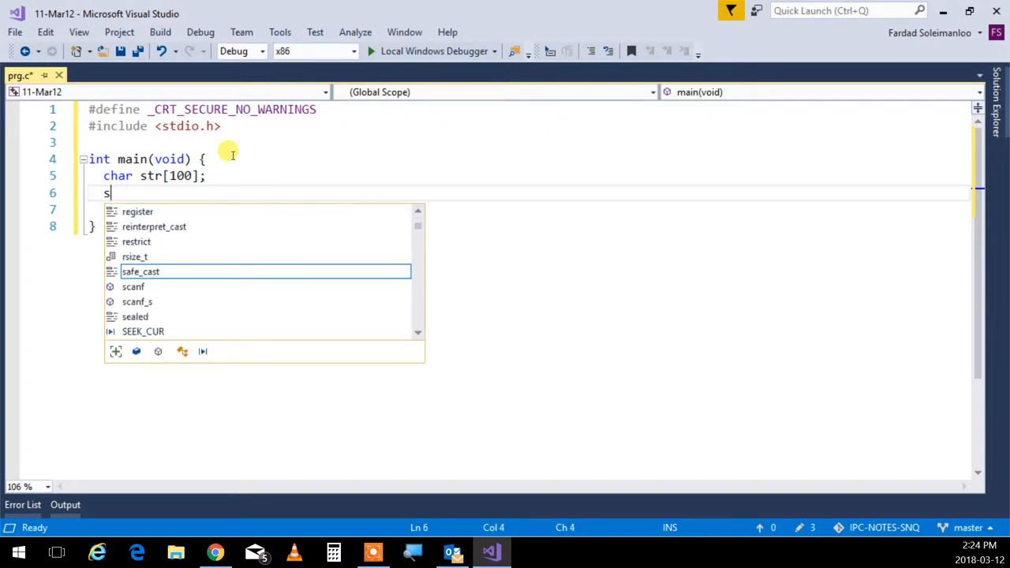
pyautogui.write('printf')
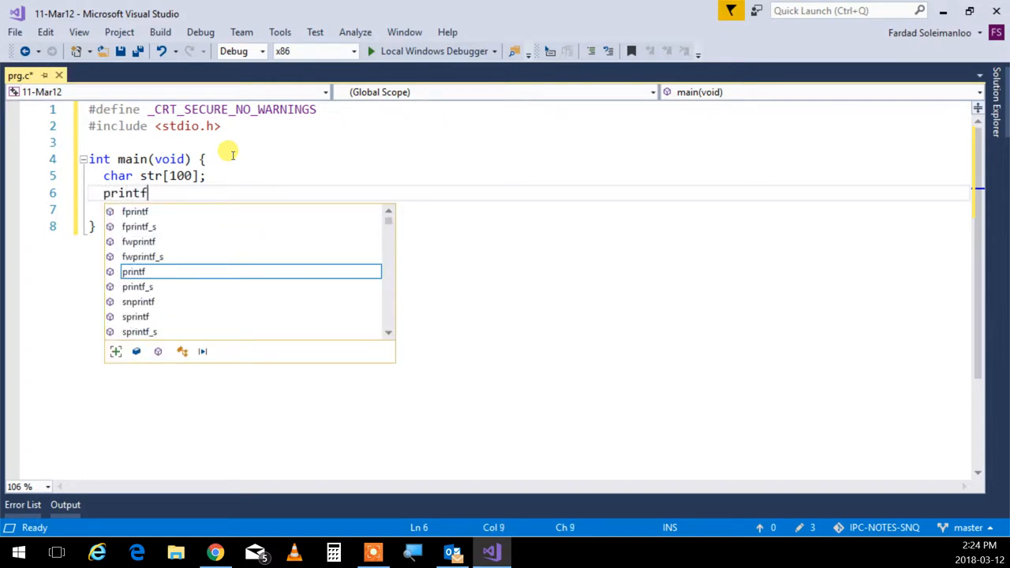
pyautogui.write('("str: ")')
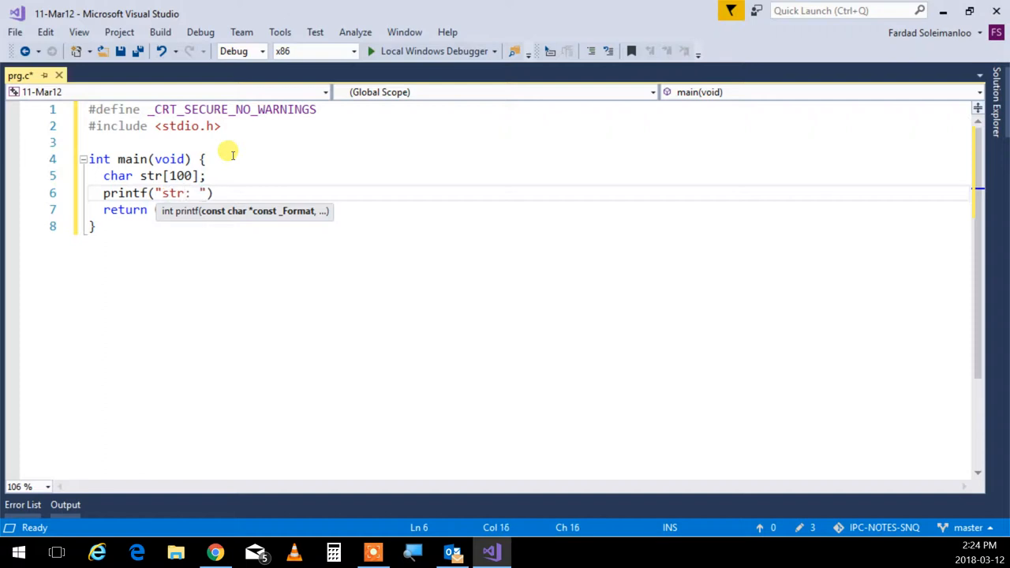
pyautogui.write('0')
pyautogui.write('scanf("%')
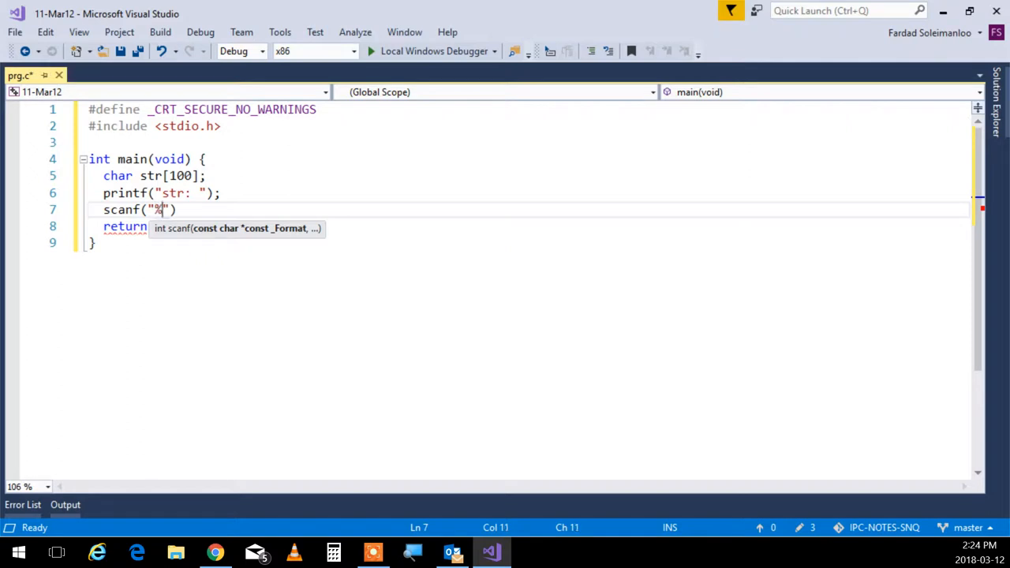
# Add scanf("%s", str) and printf("str: %s", str) to read and echo the string.
pyautogui.write('s')
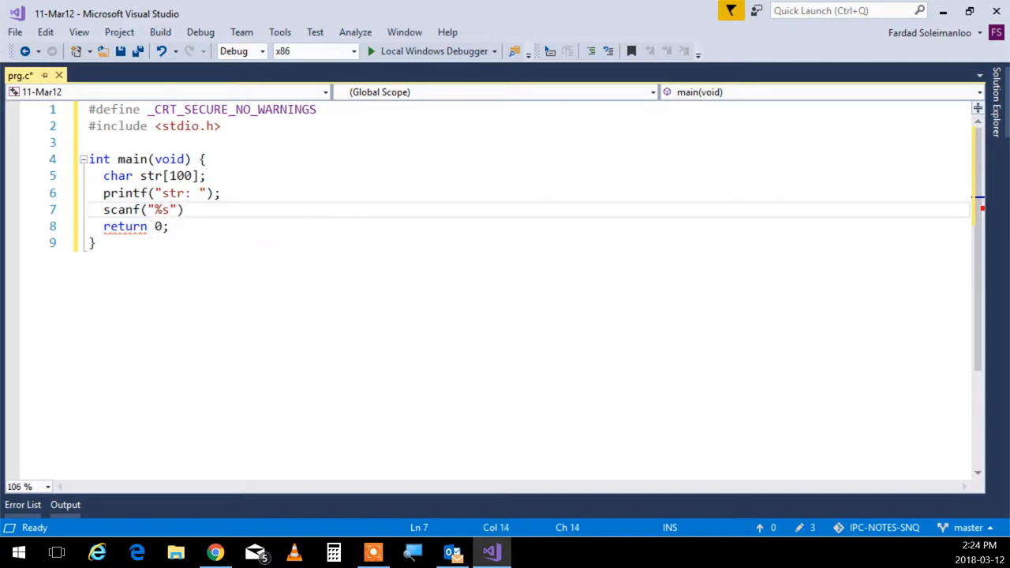
pyautogui.write('",')
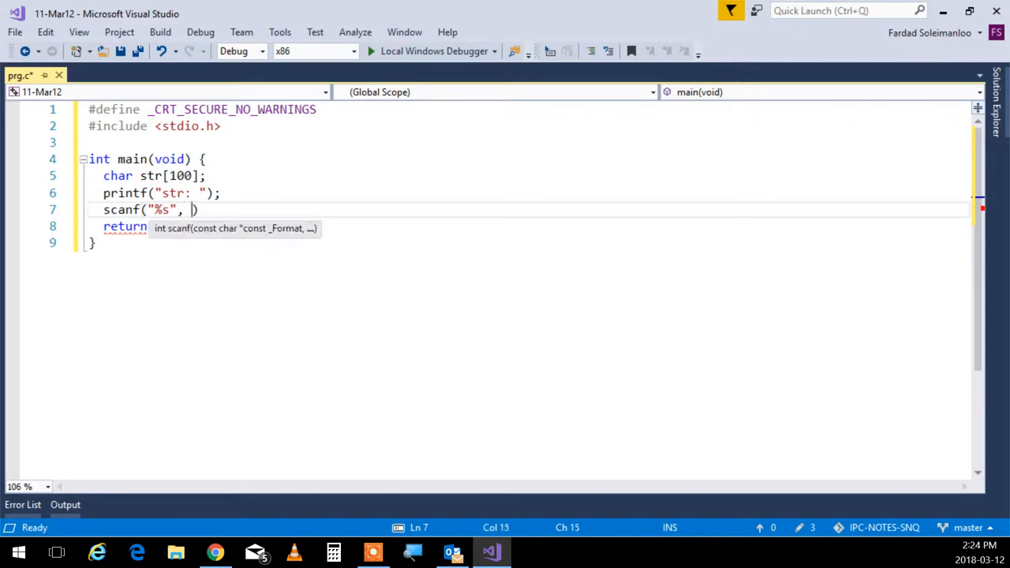
pyautogui.write('str')
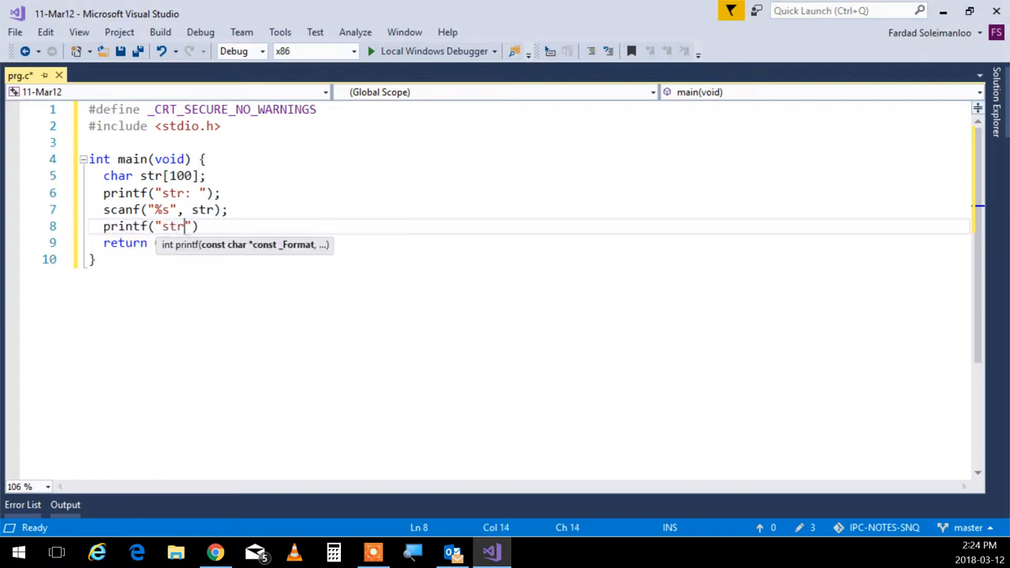
pyautogui.write(':')
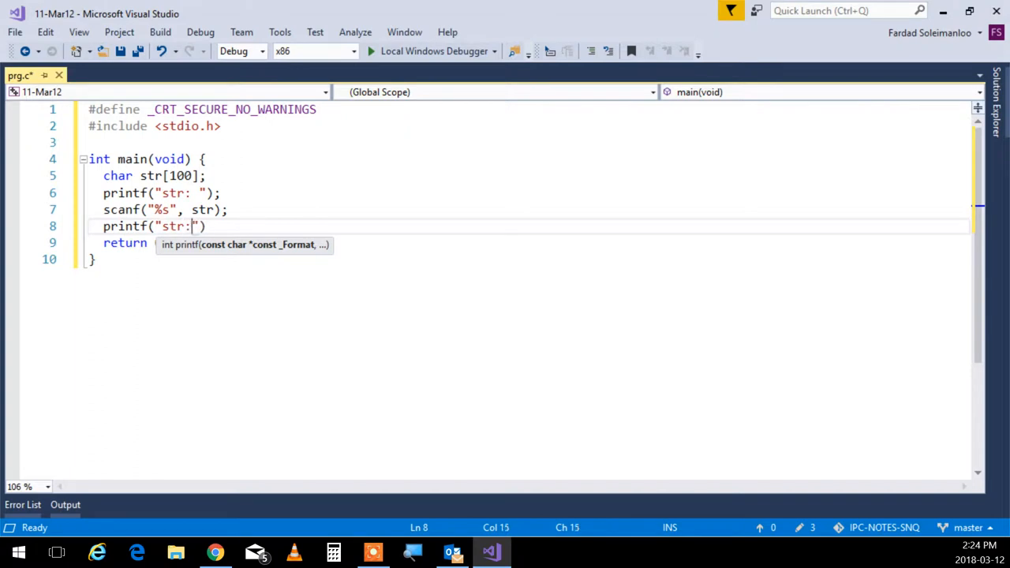
pyautogui.write('%s')
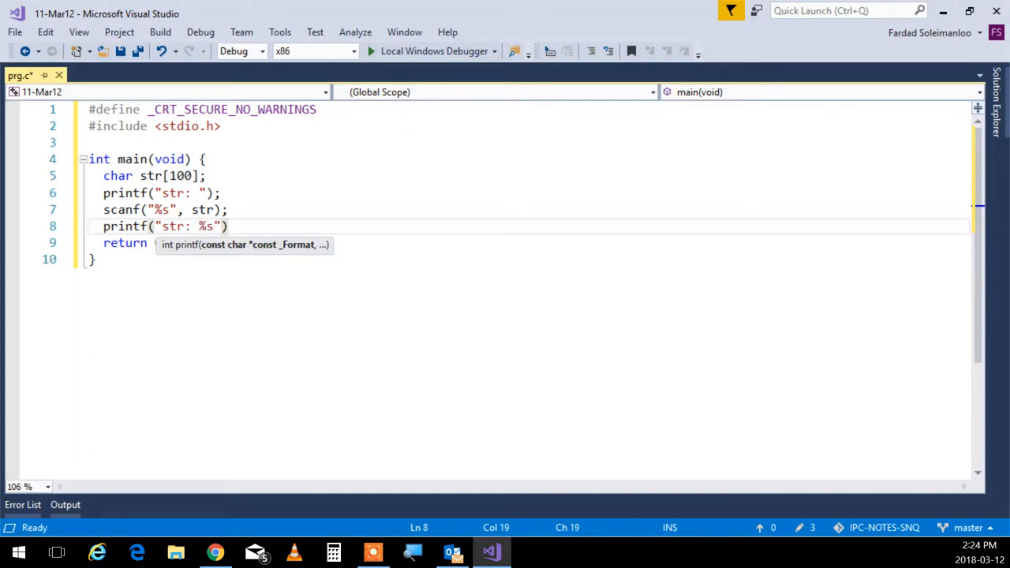
pyautogui.write(', str')
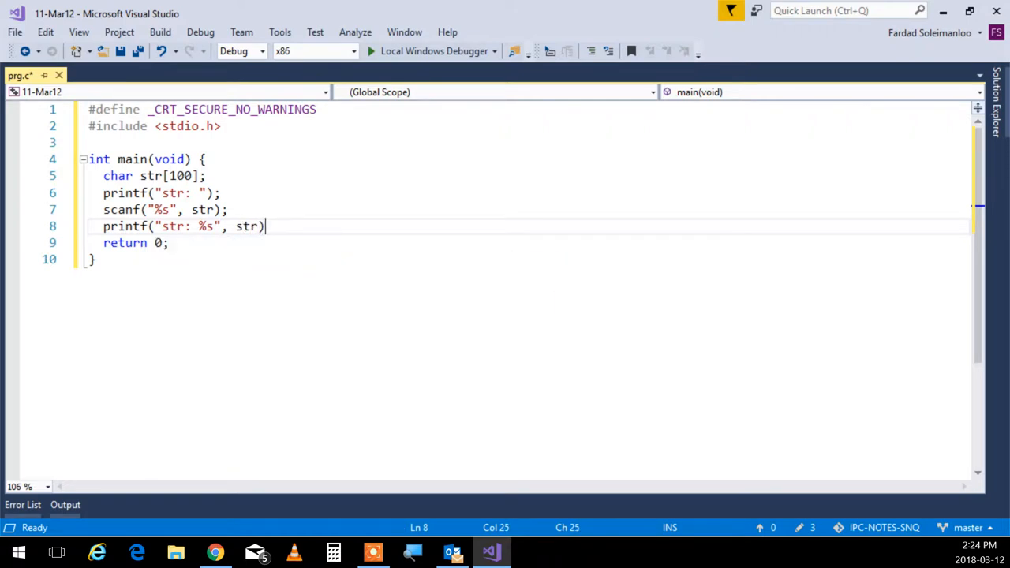
pyautogui.write(';')
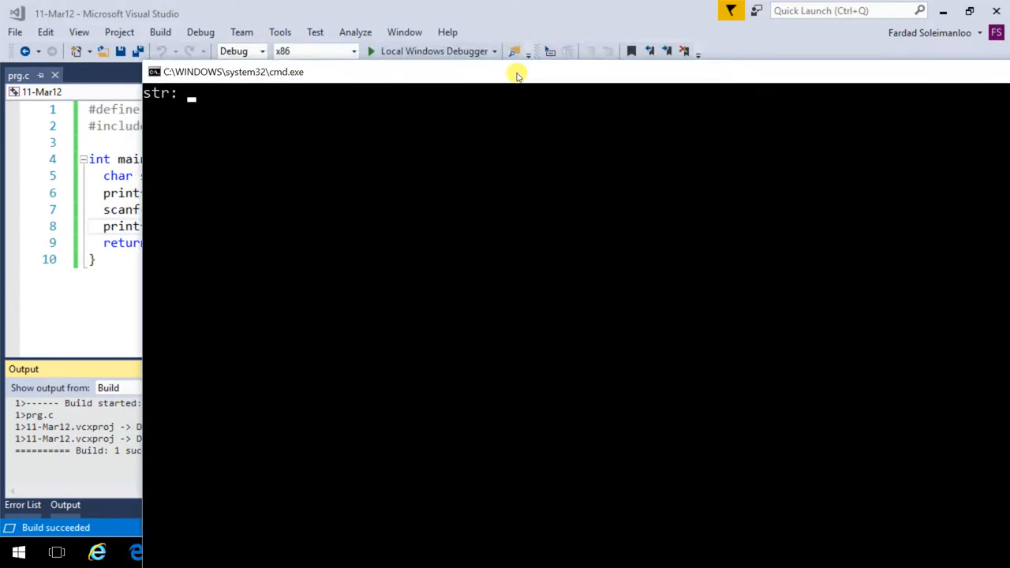
# Run the program and enter 'fardad Soleiman' at the str: prompt.
pyautogui.write('fardad Soleimanloo')
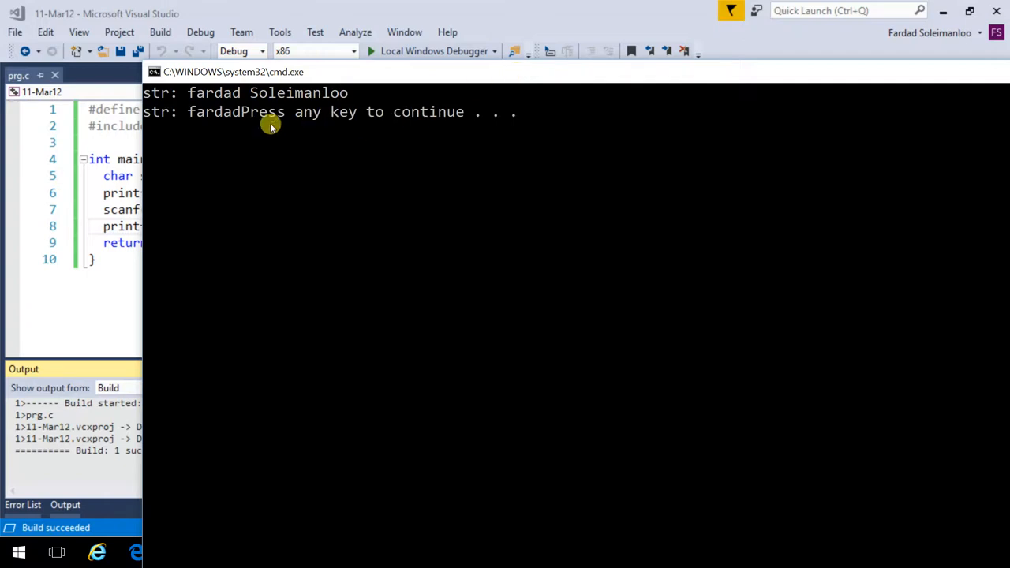
pyautogui.moveTo(892, 86)
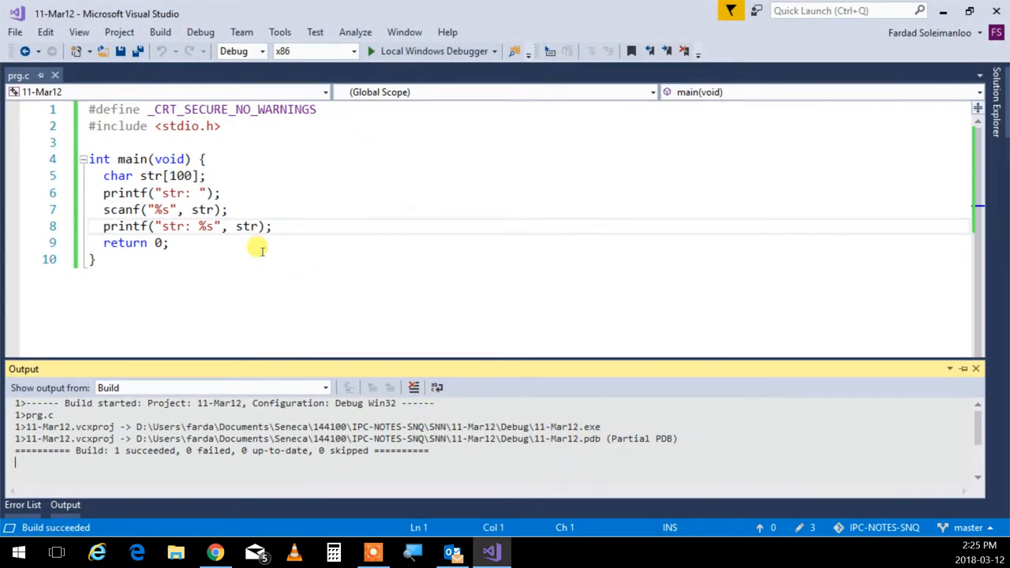
pyautogui.moveTo(257, 302)
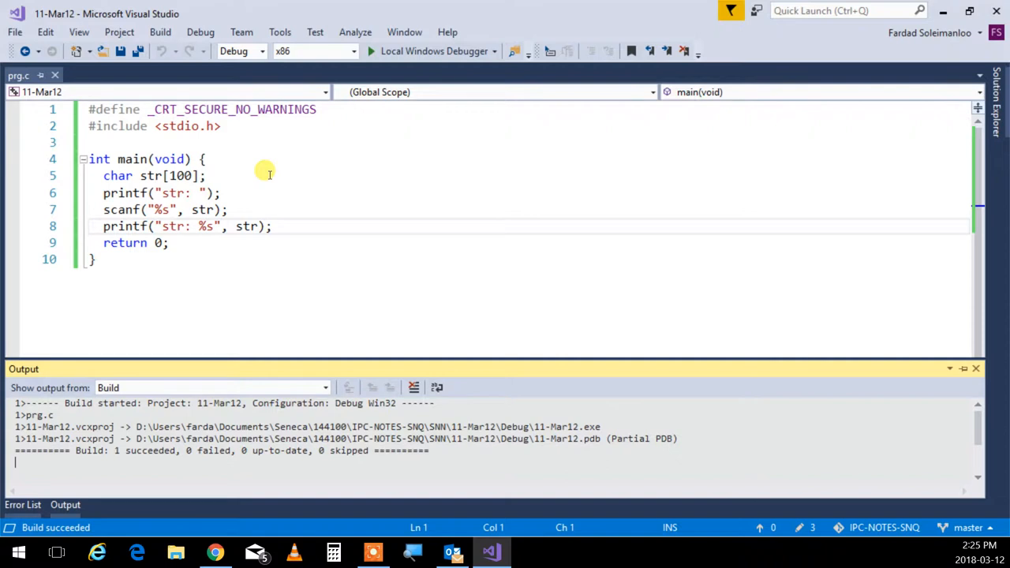
pyautogui.moveTo(265, 161)
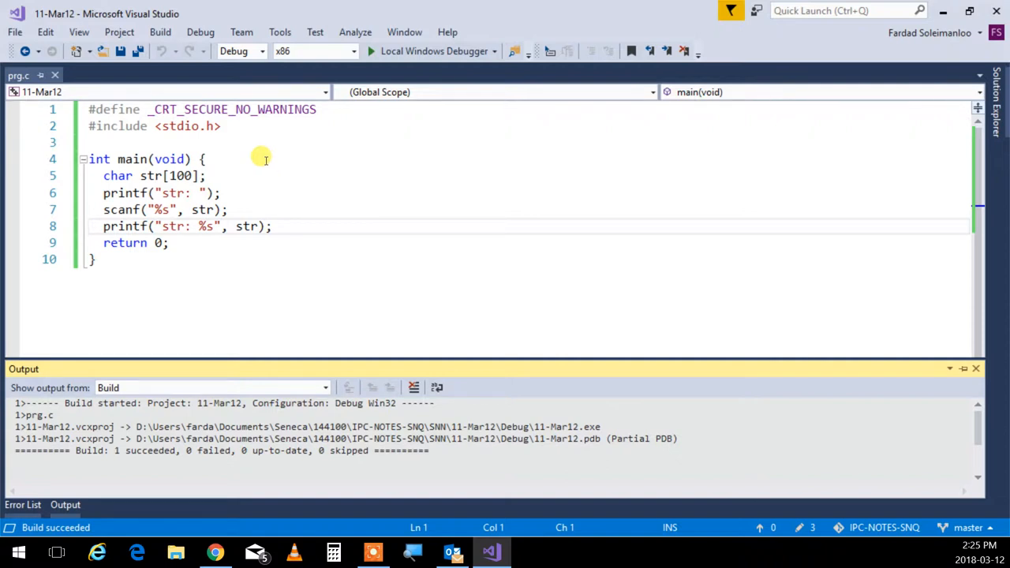
pyautogui.moveTo(166, 209)
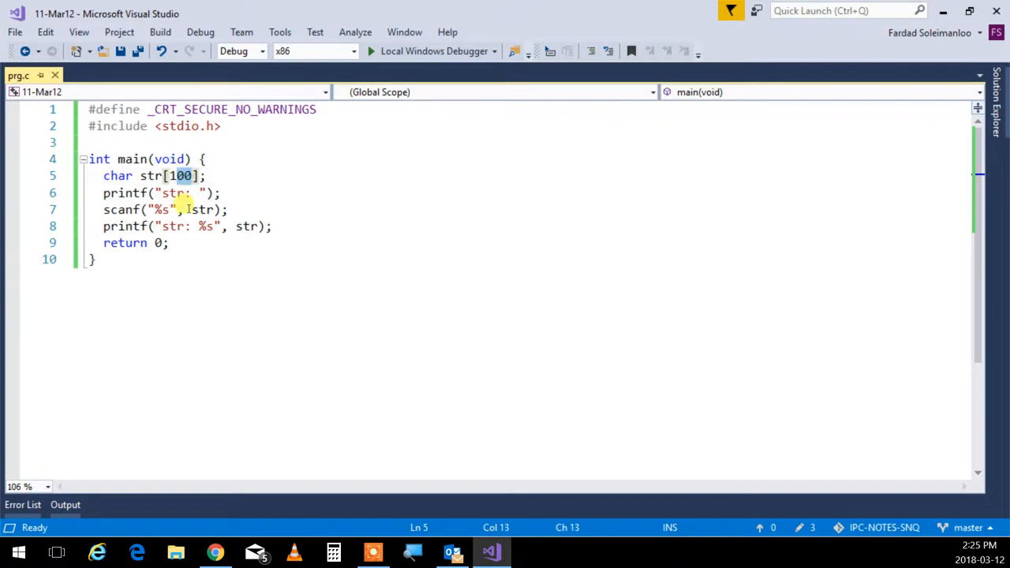
# Change the declaration to char str[11] and the scanf format to %10s.
pyautogui.write('11')
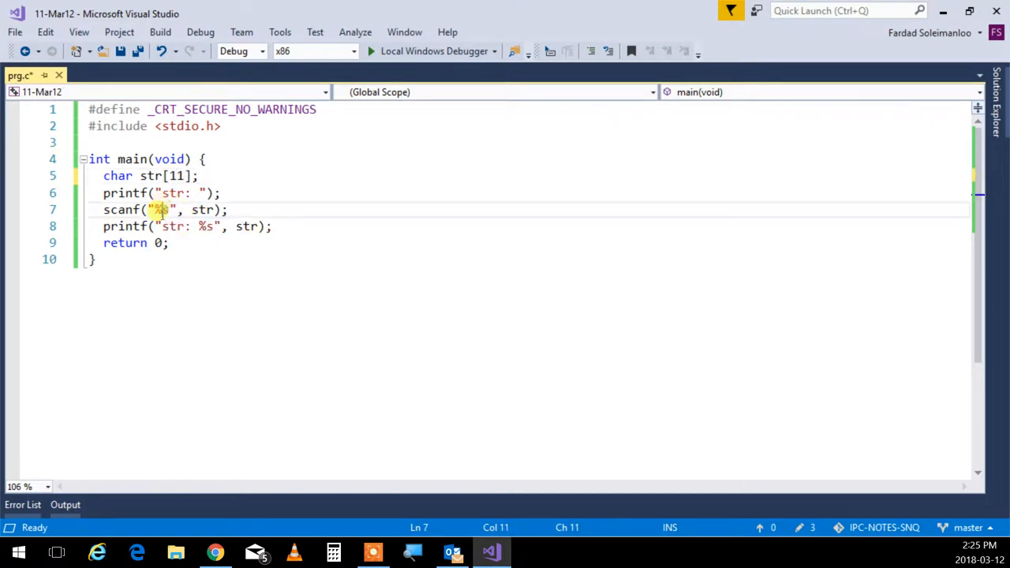
pyautogui.write('10')
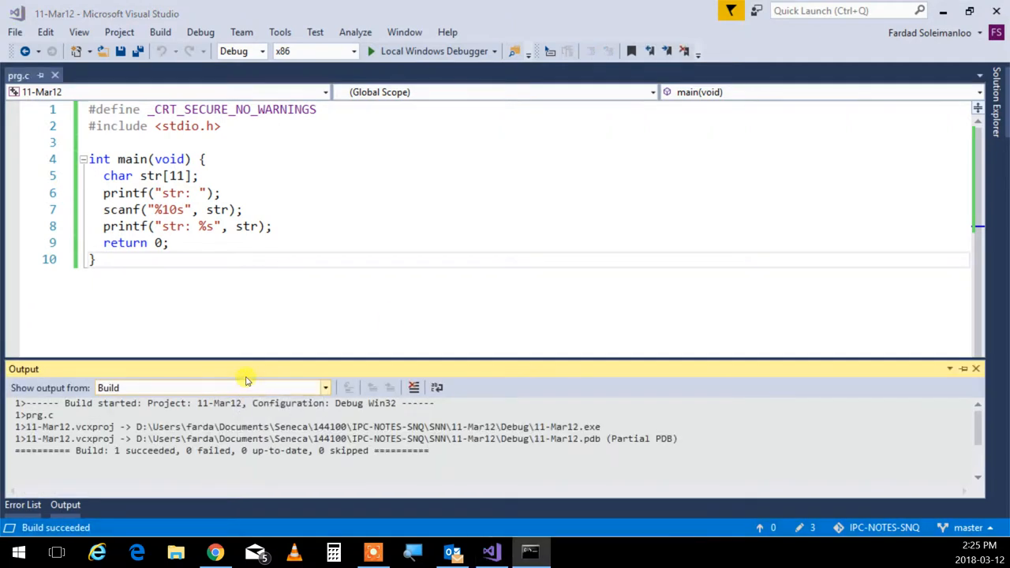
# Run the rebuilt program and enter a long letter string 'abcdefghijkl...' to test truncation.
pyautogui.click(433, 51)
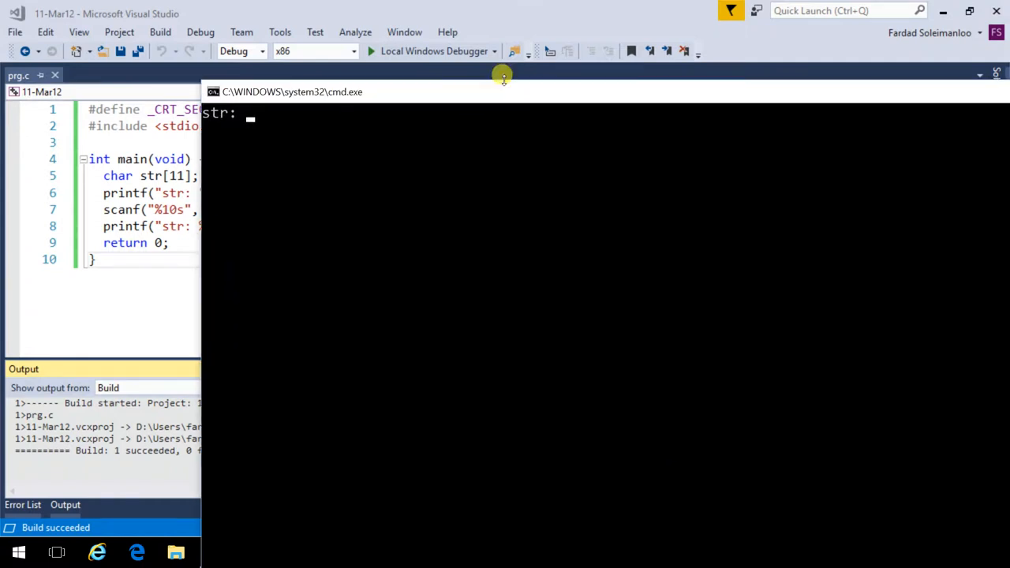
pyautogui.write('abcdefg')
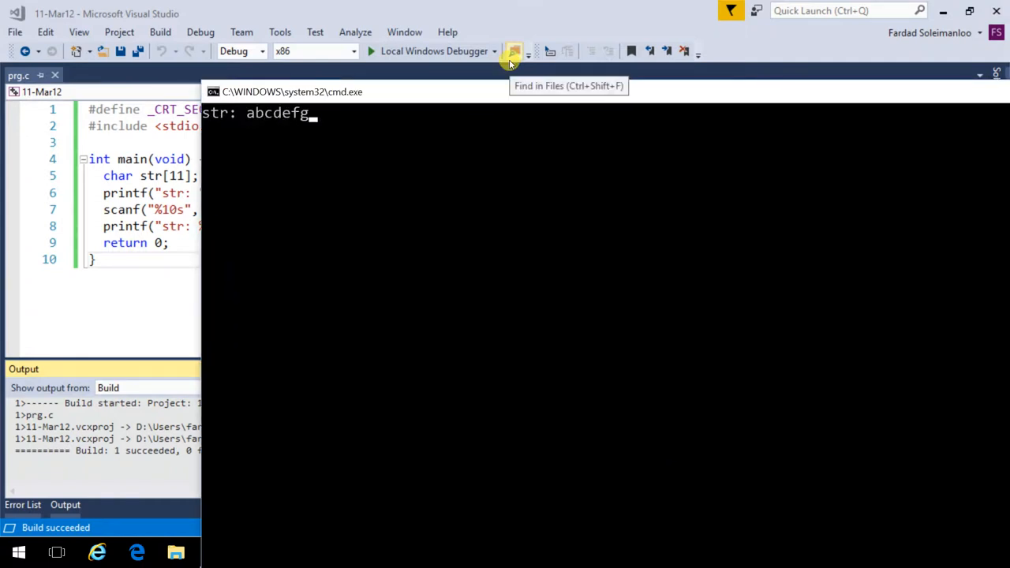
pyautogui.write('hijklmno')
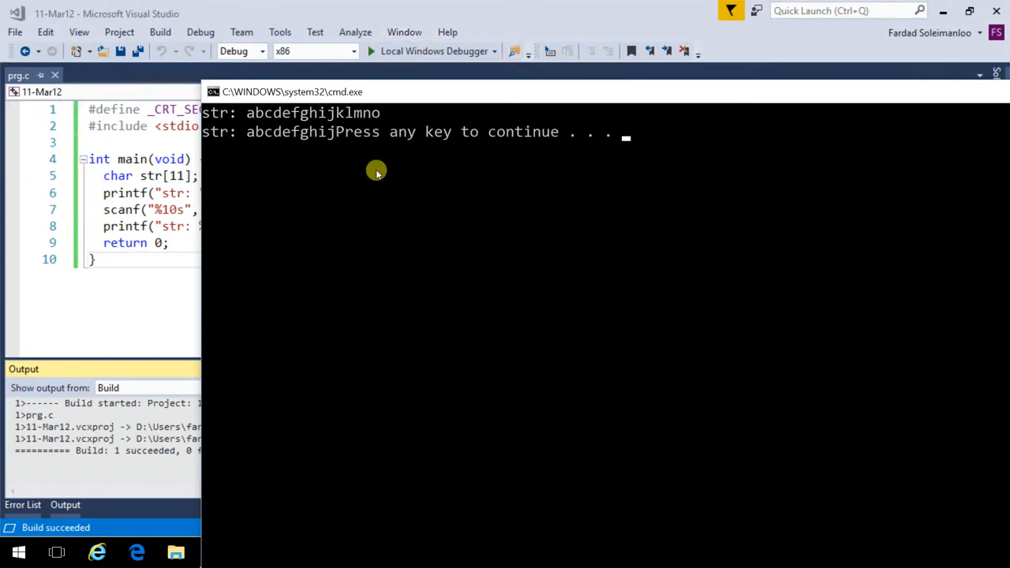
pyautogui.moveTo(334, 149)
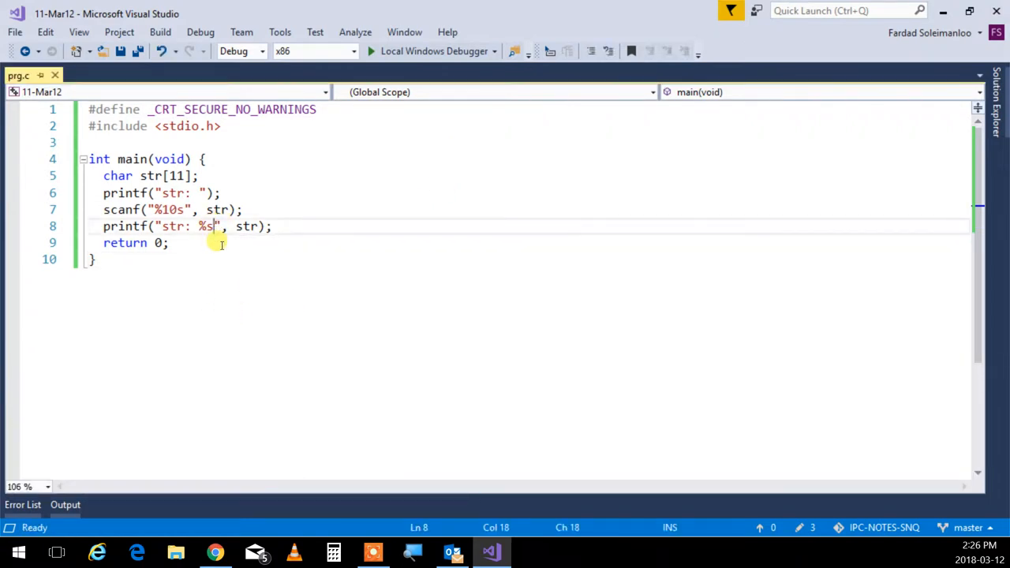
# Add \n to the printf format and change the scanf format to %10[^,].
pyautogui.write('\\n')
pyautogui.click(174, 210)
pyautogui.write('[')
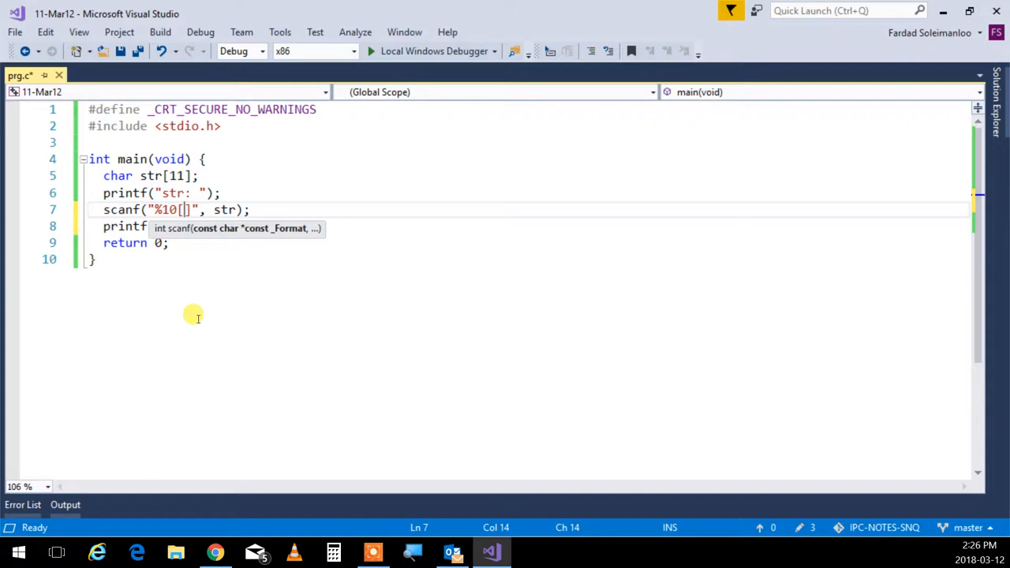
pyautogui.write('^')
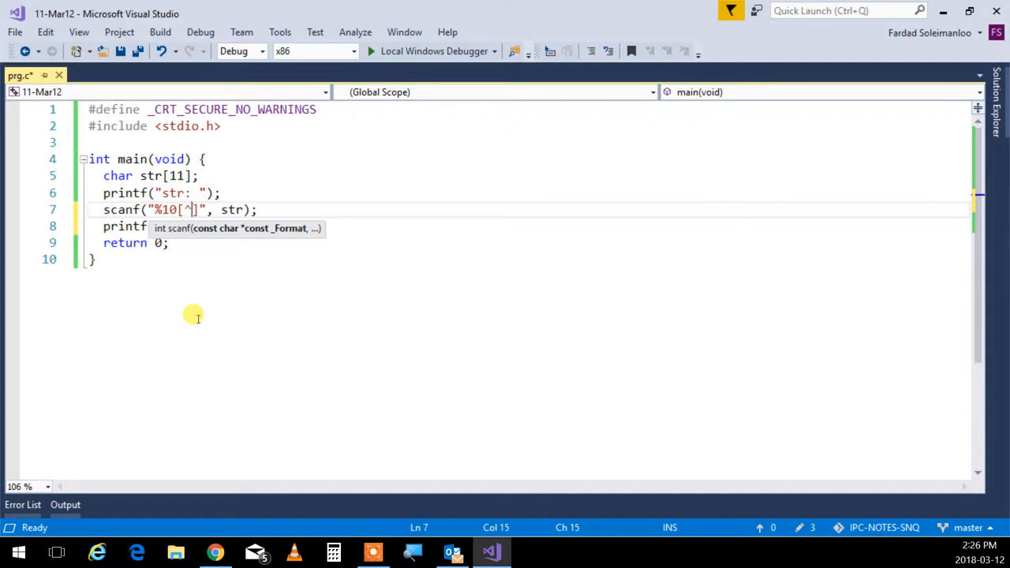
pyautogui.write(',')
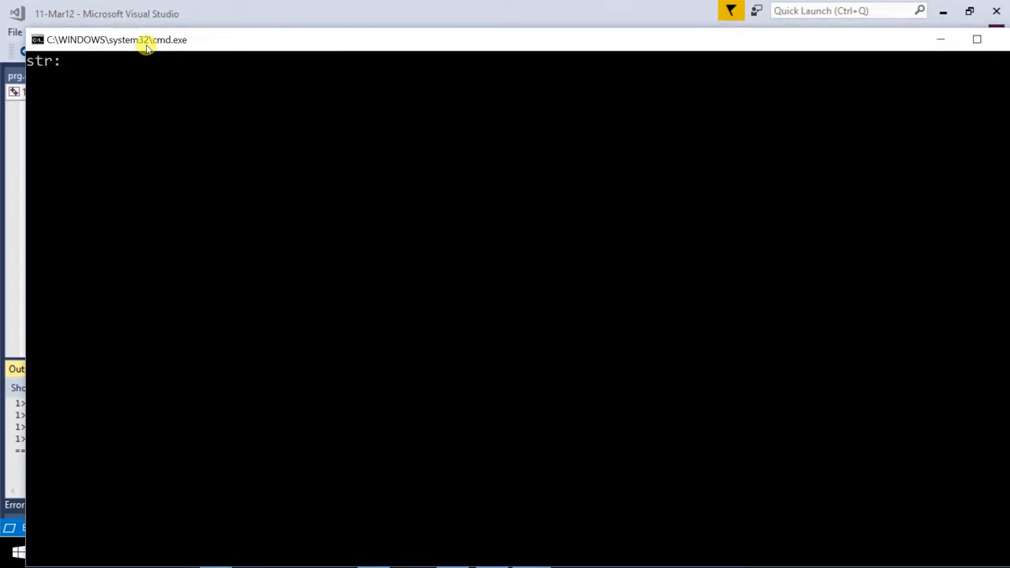
# Run with input 'fardad,soleimn', then dismiss the console after it prints.
pyautogui.write('fardad,soleimnloo')
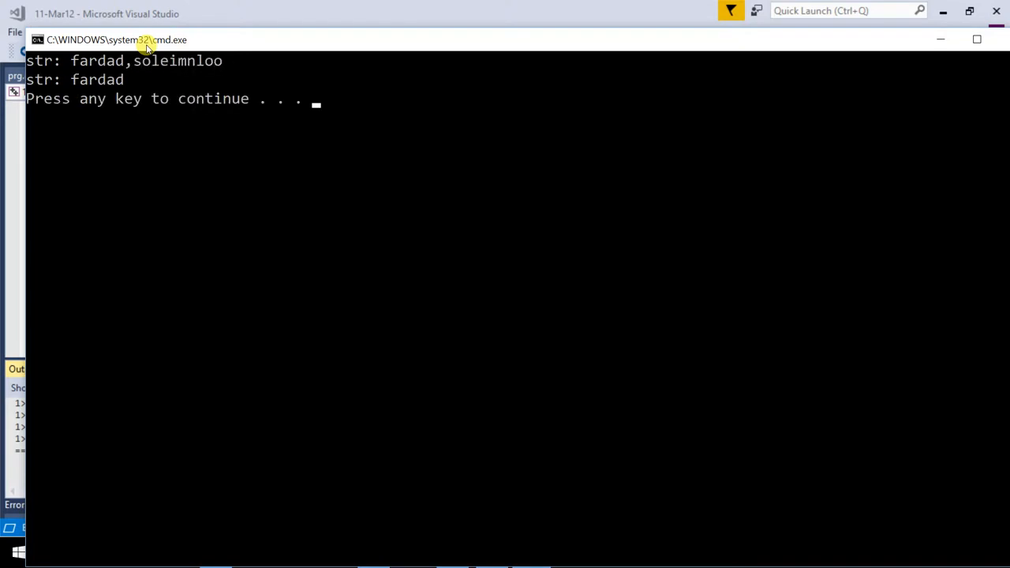
pyautogui.moveTo(337, 285)
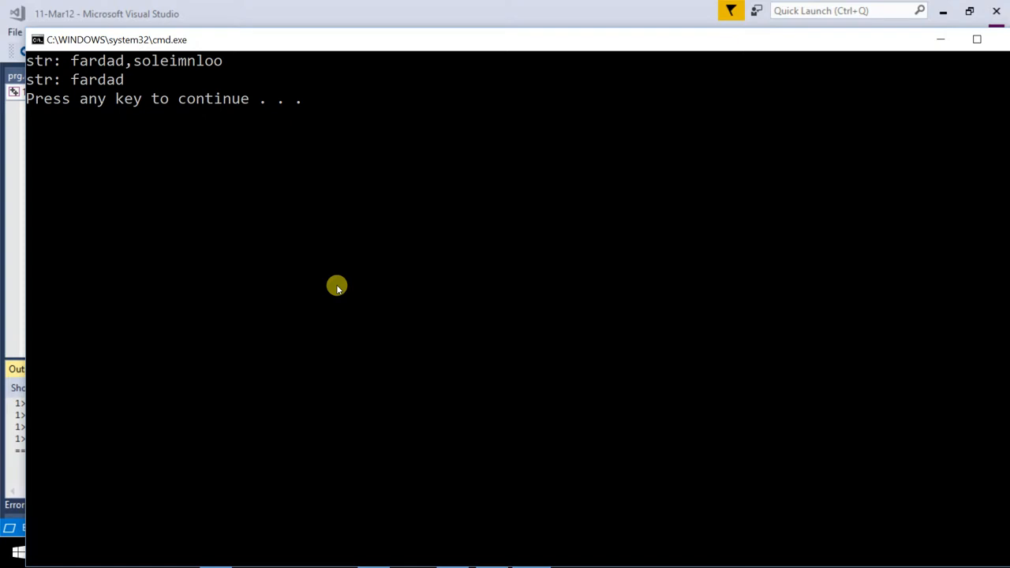
pyautogui.press('enter')
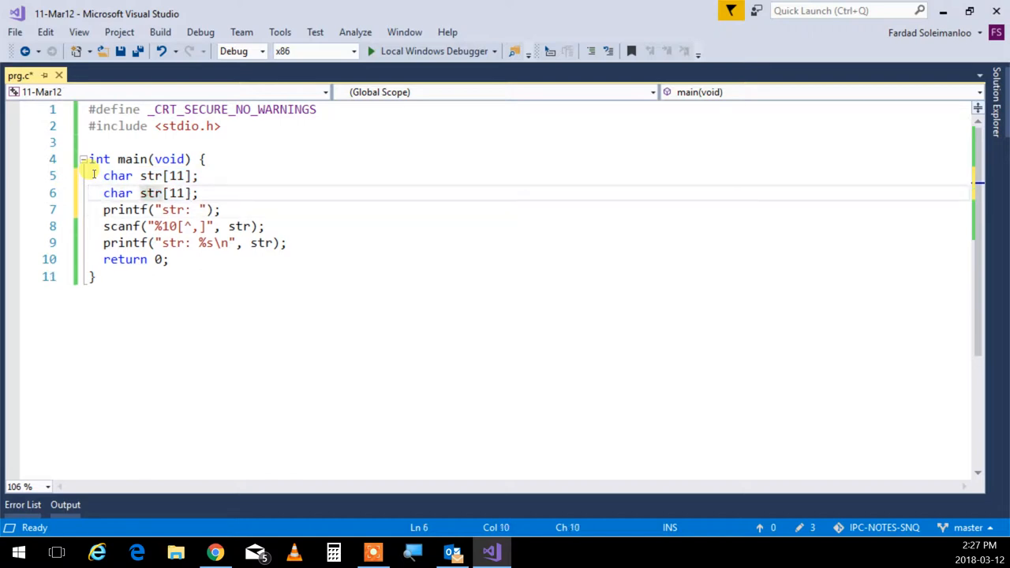
# Declare char str2[31], resize str to 21, and write the %[^,],%[^\n] scanf format.
pyautogui.write('2')
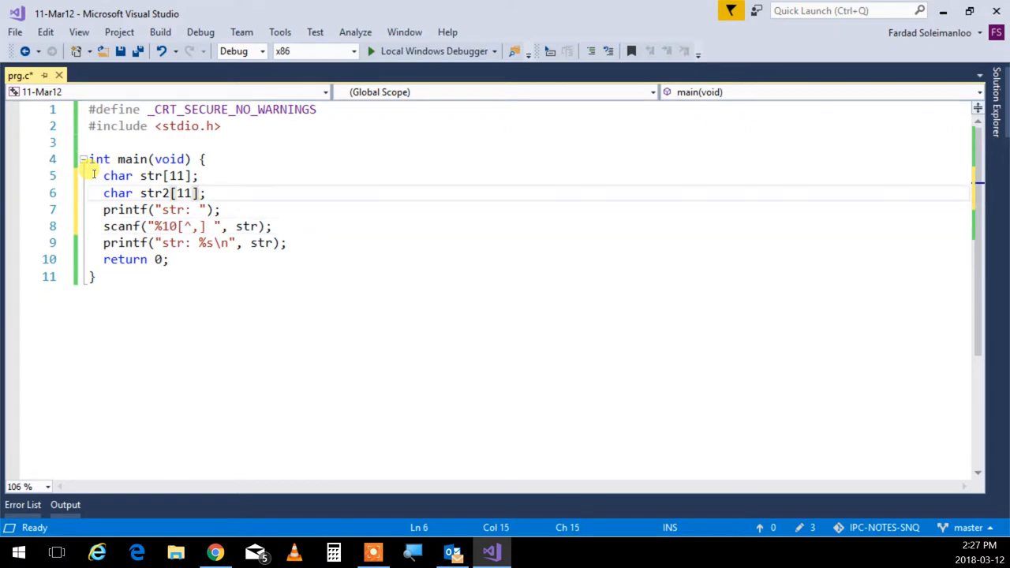
pyautogui.write('20')
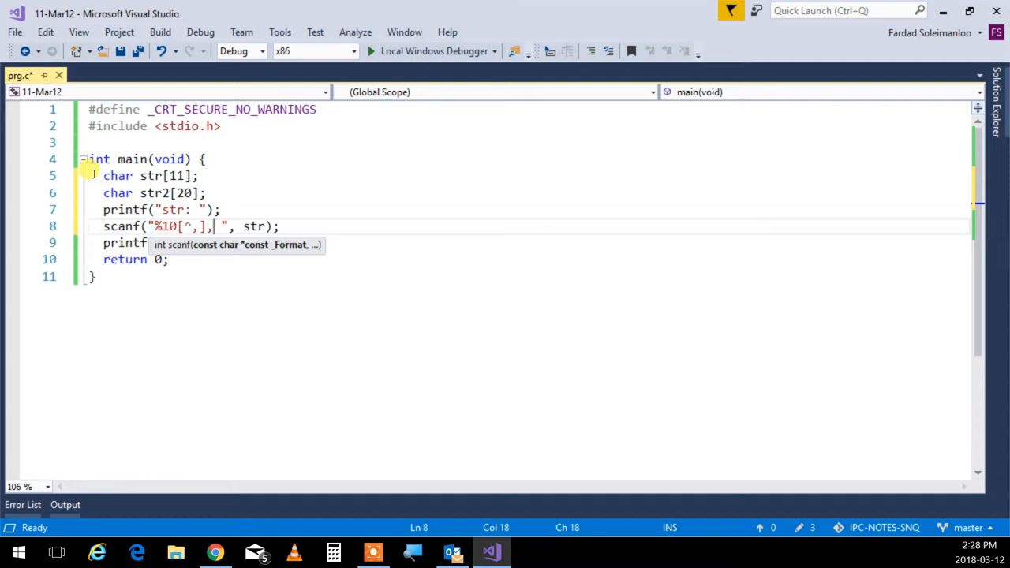
pyautogui.write('%s')
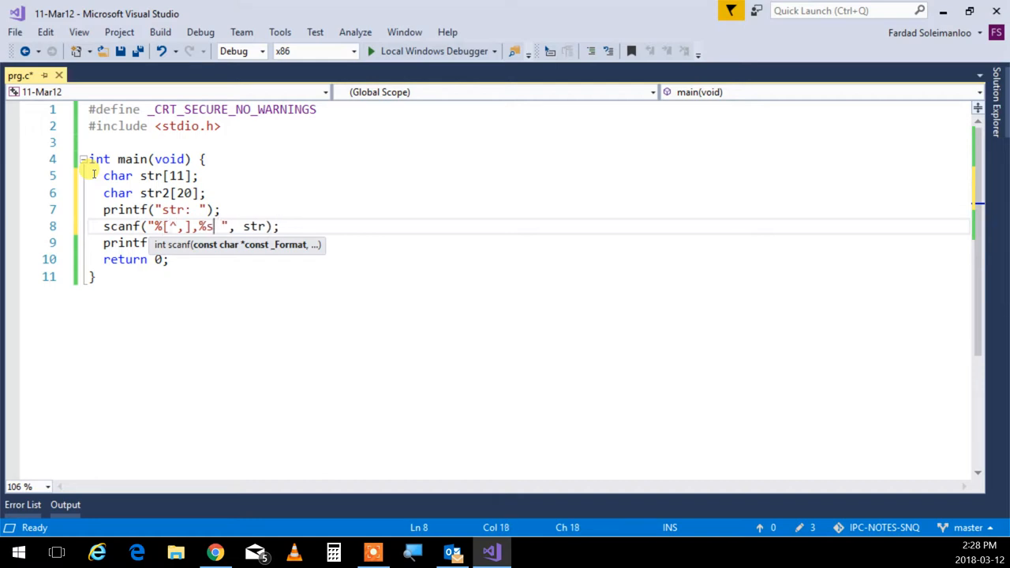
pyautogui.write('[')
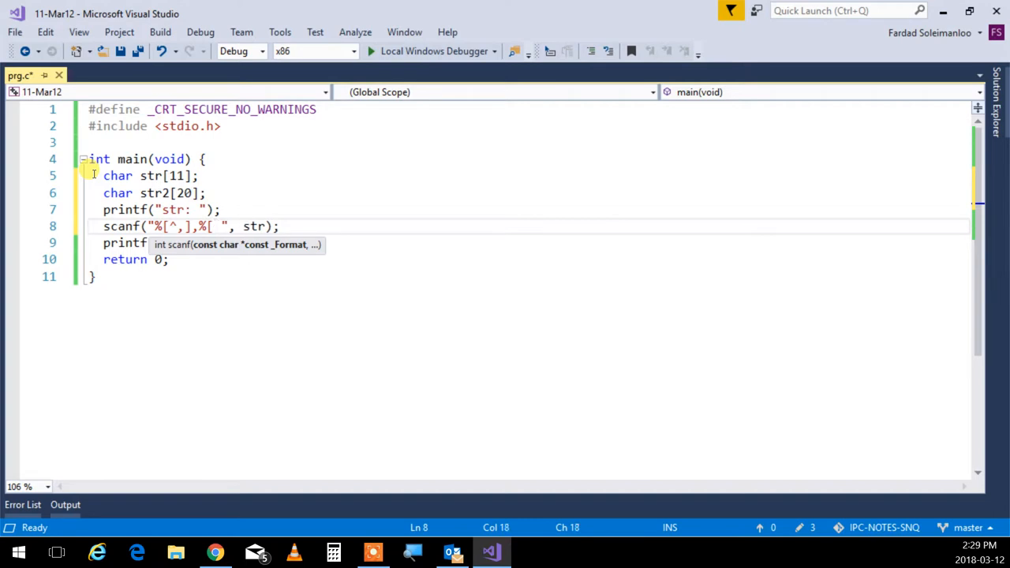
pyautogui.write('^')
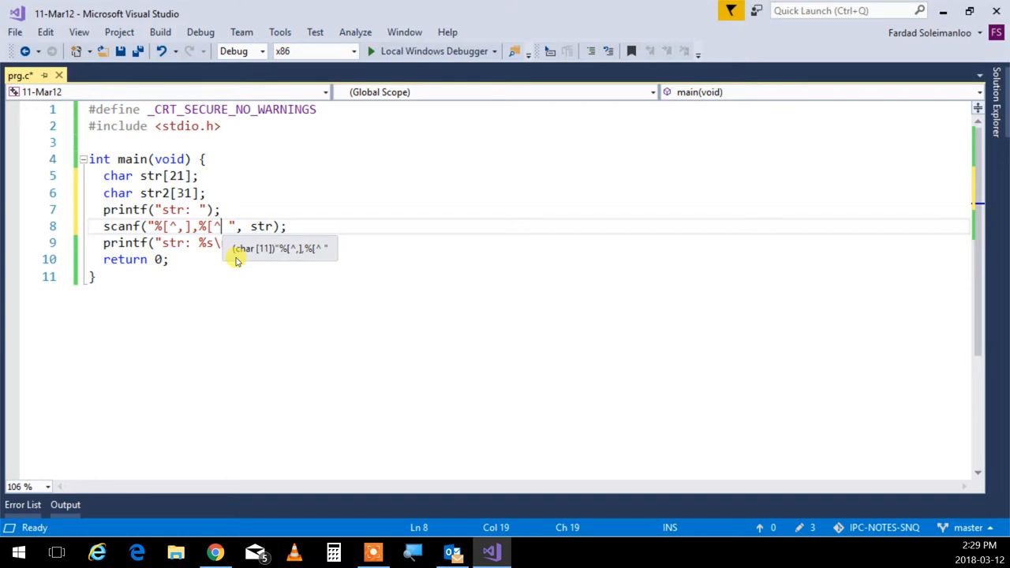
pyautogui.write('\\n')
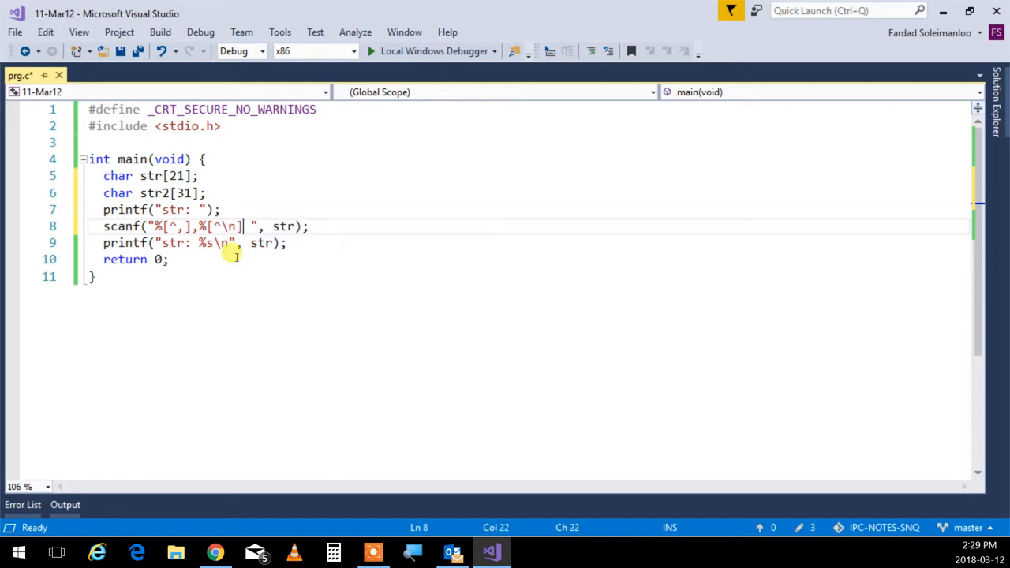
pyautogui.write('\\n')
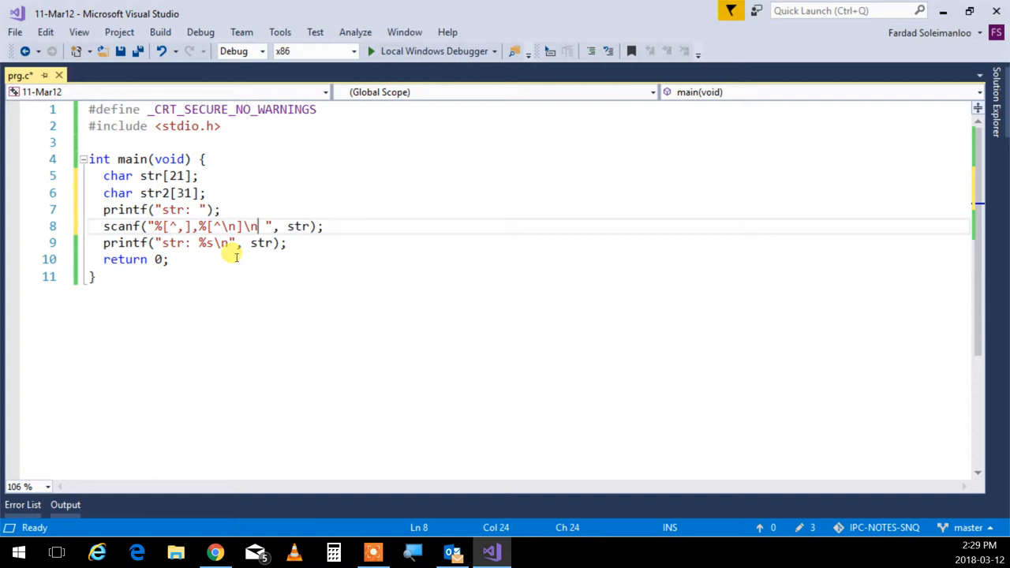
# Remove the stray space and retype the trailing \n in the scanf format.
pyautogui.press('BackSpace')
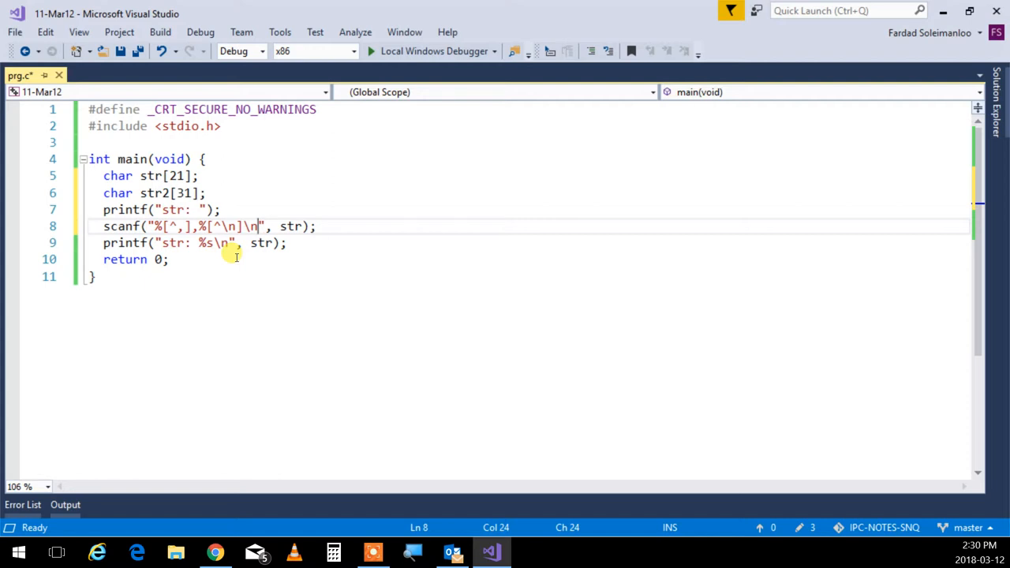
pyautogui.press('Backspace')
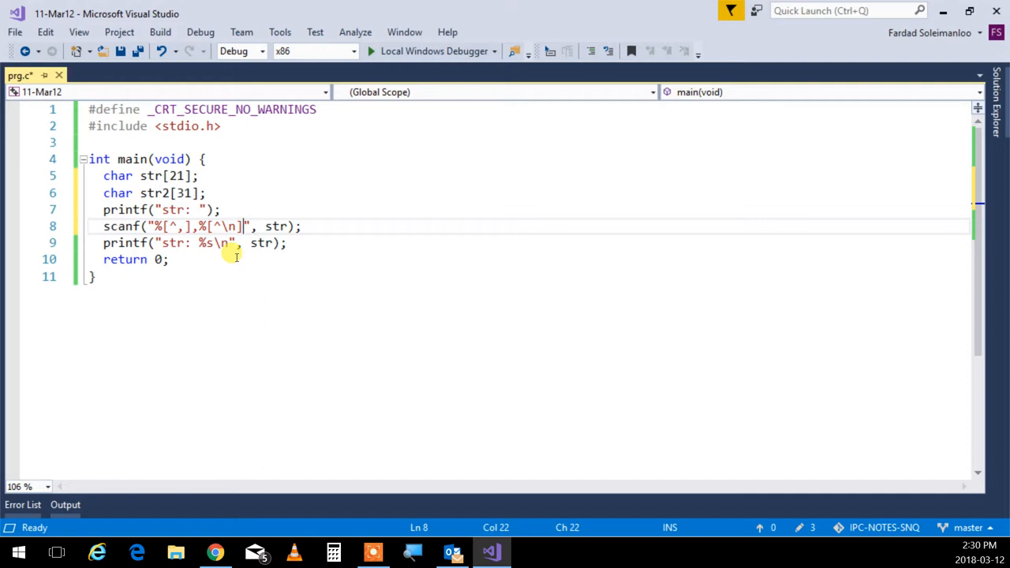
pyautogui.write('\\')
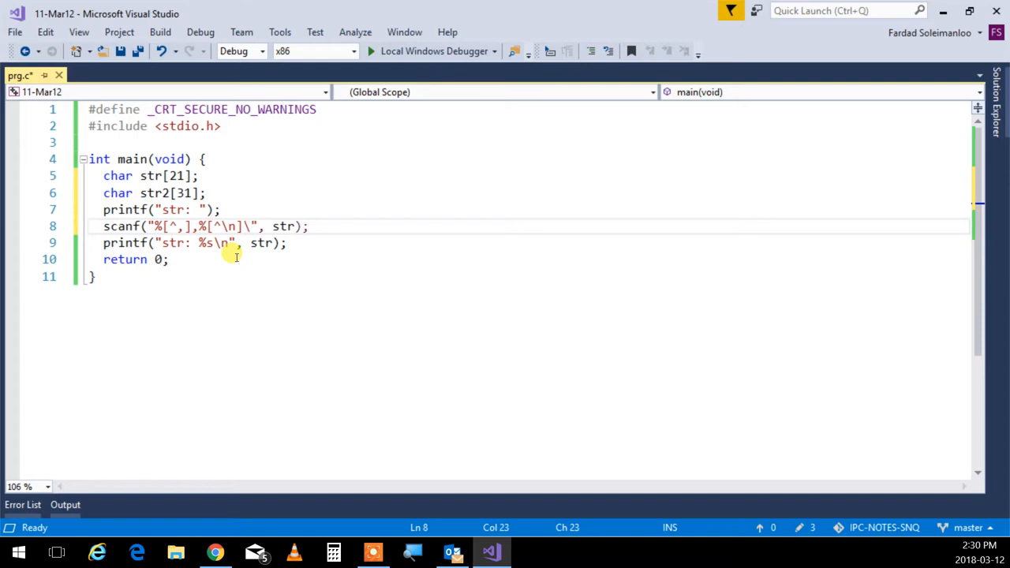
pyautogui.write('\\n')
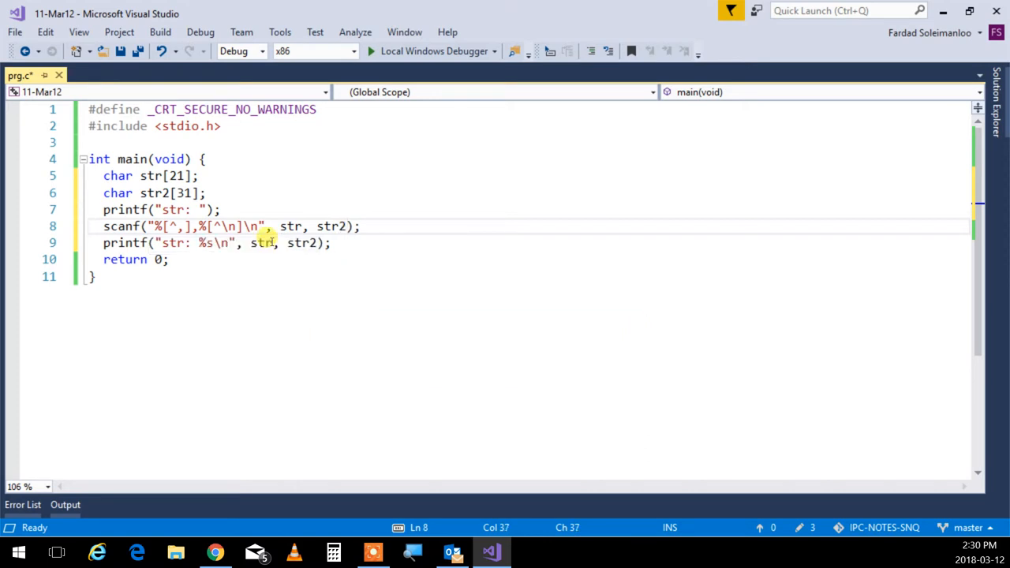
# Print both names with "str: %s %s\n" using str, str2, and build the program.
pyautogui.click(265, 243)
pyautogui.write(' %s')
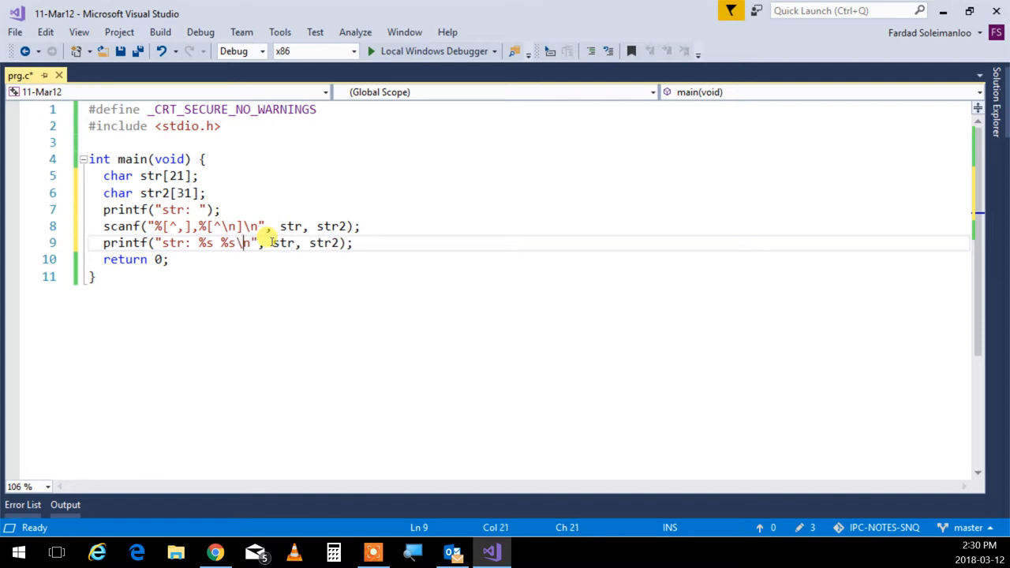
pyautogui.click(90, 258)
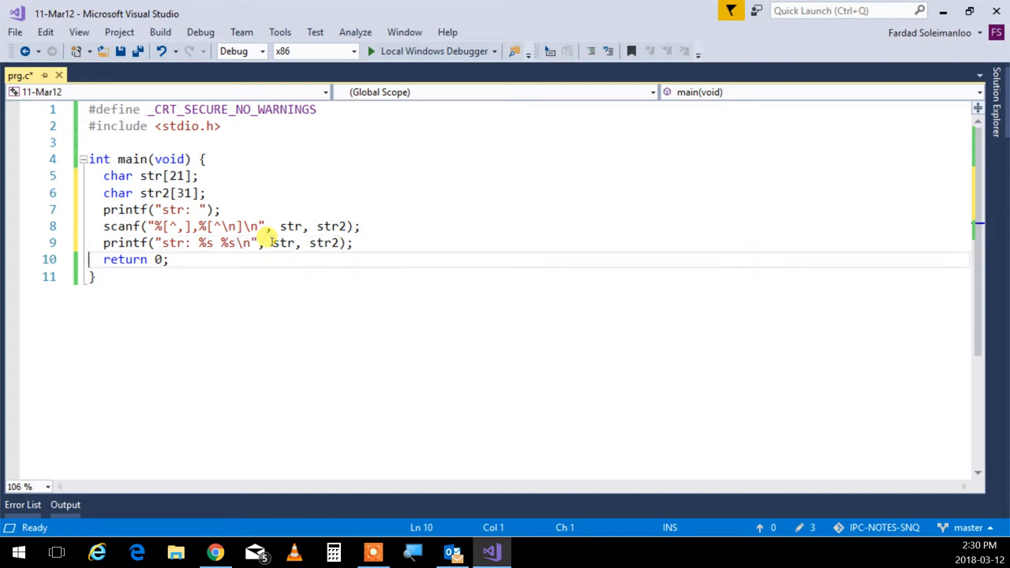
pyautogui.press('F7')
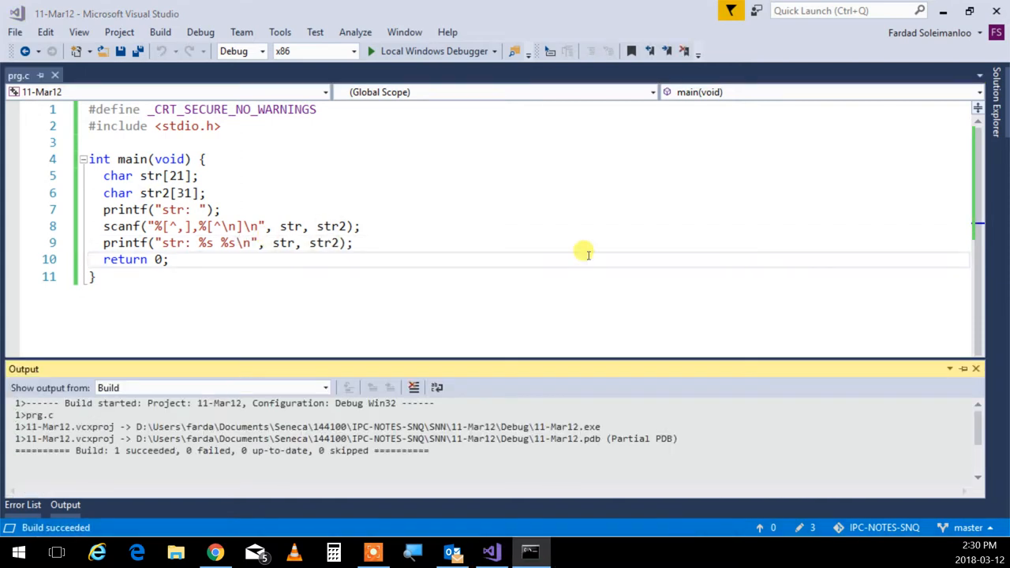
pyautogui.click(370, 50)
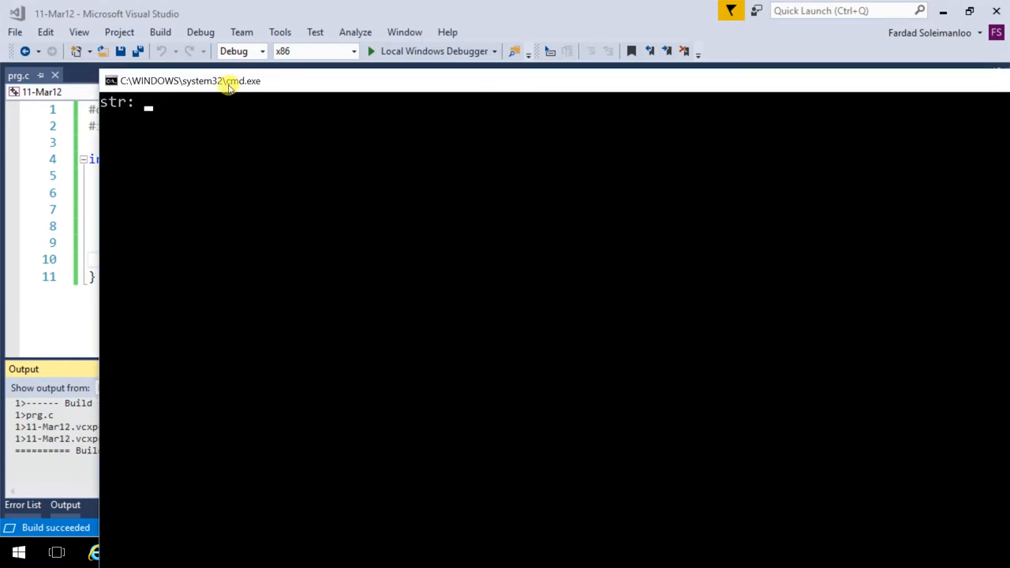
pyautogui.write('F')
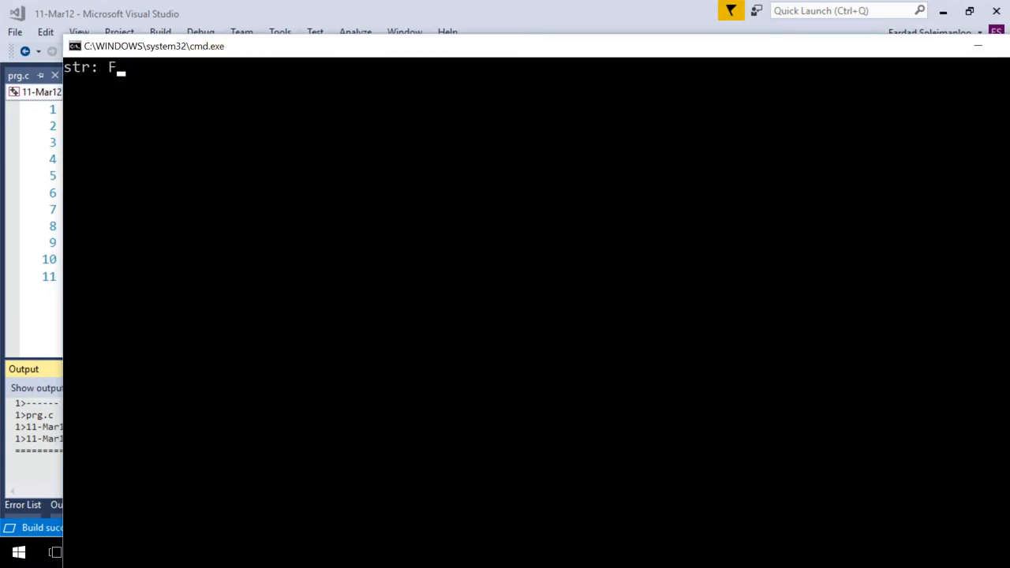
pyautogui.write('red,')
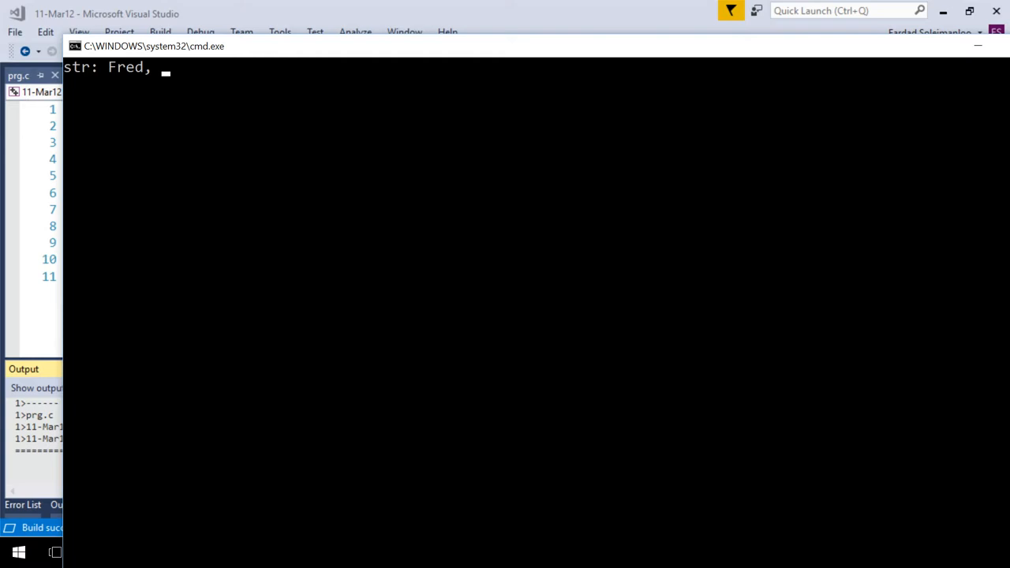
pyautogui.write('S')
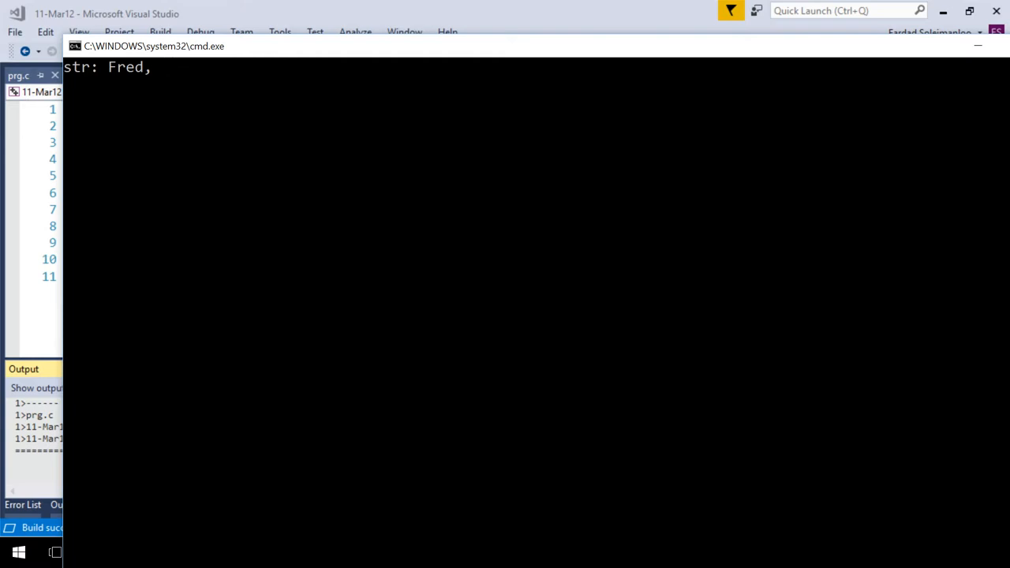
pyautogui.write('Soley')
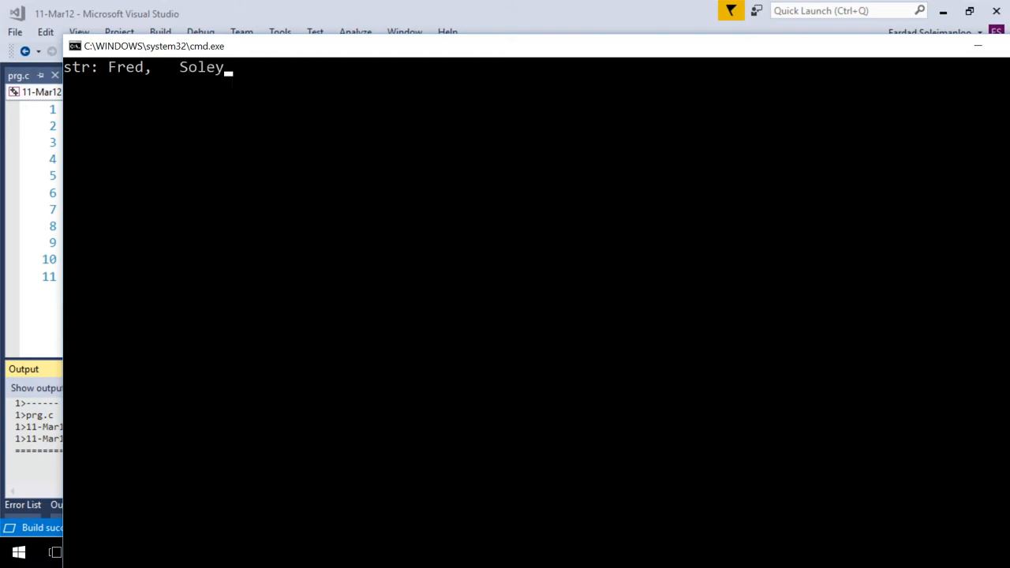
pyautogui.moveTo(112, 72)
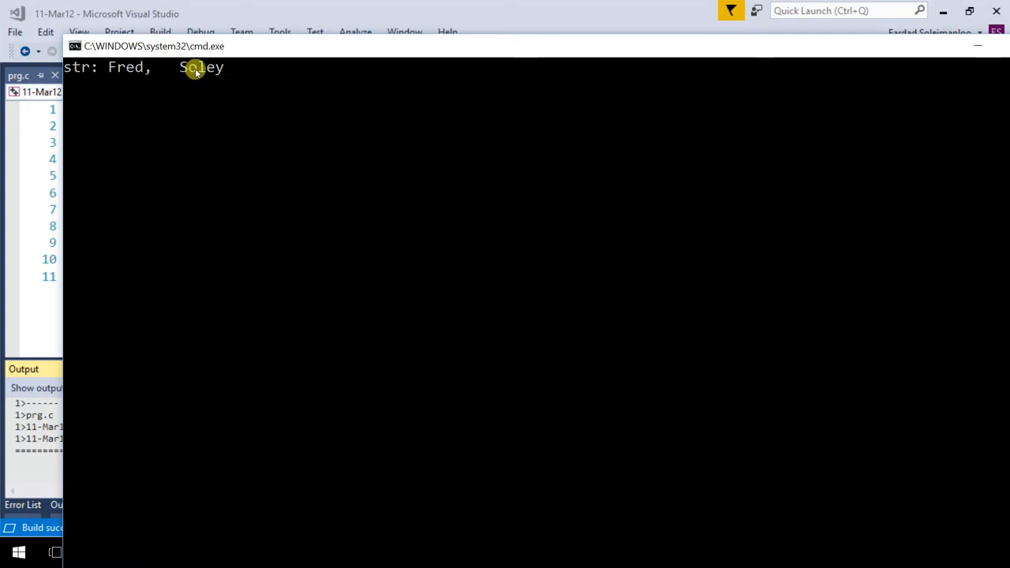
pyautogui.moveTo(320, 136)
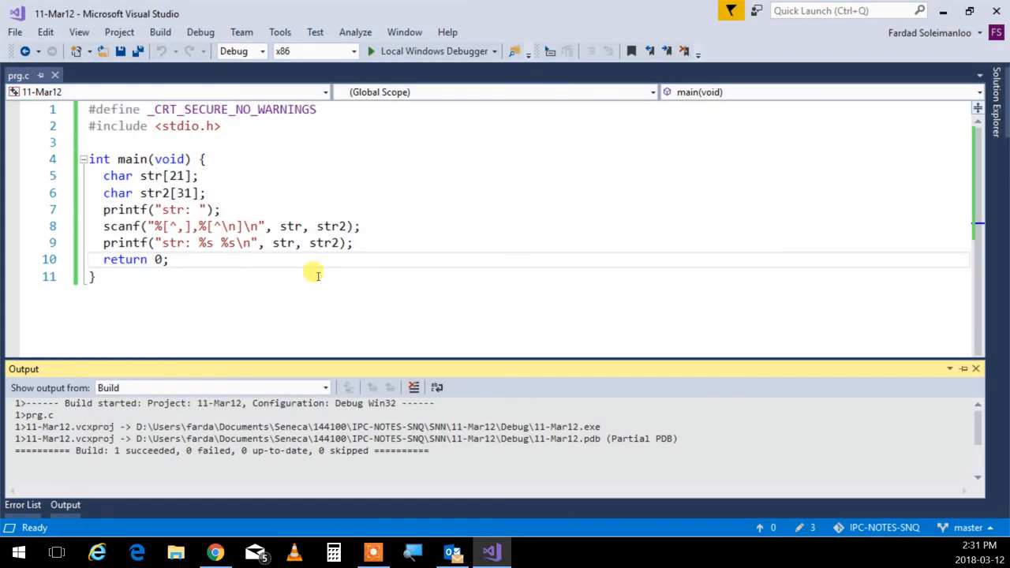
# Delete the trailing \n from the end of the scanf format string.
pyautogui.write('\\')
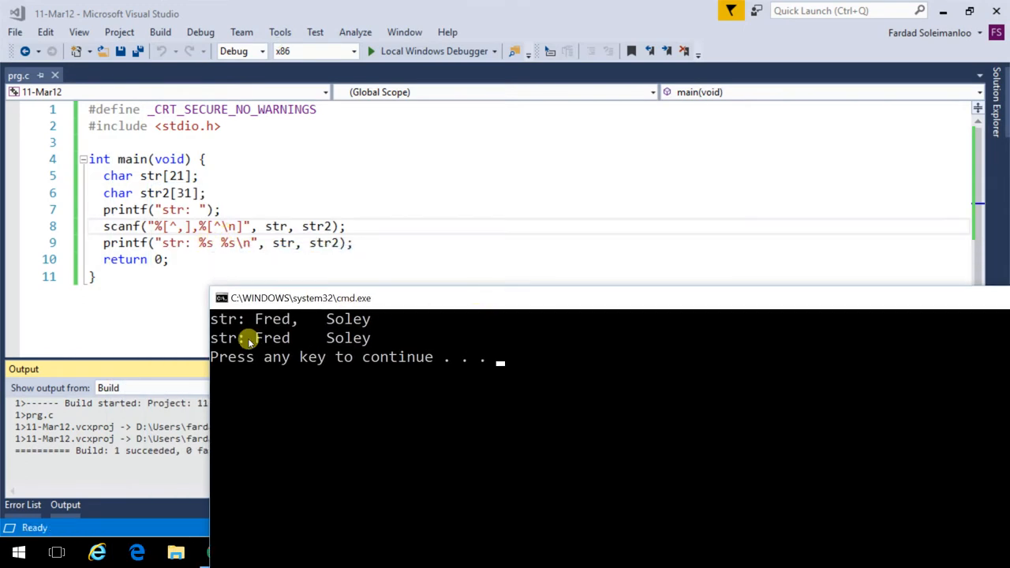
pyautogui.moveTo(348, 341)
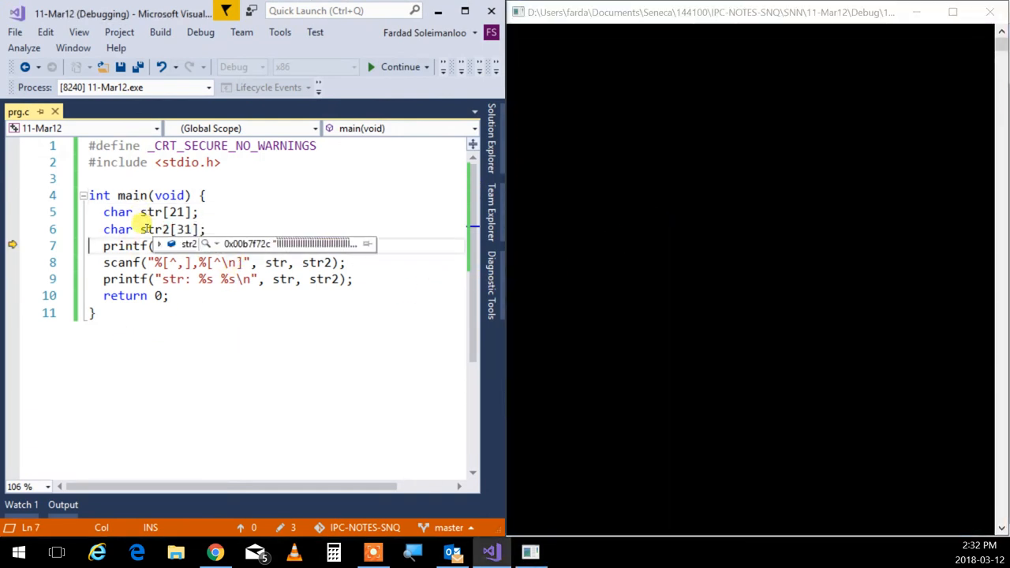
# Step past the prompt, enter 'Fred, Soley', and expand str2 to reveal its leading spaces.
pyautogui.press('F10')
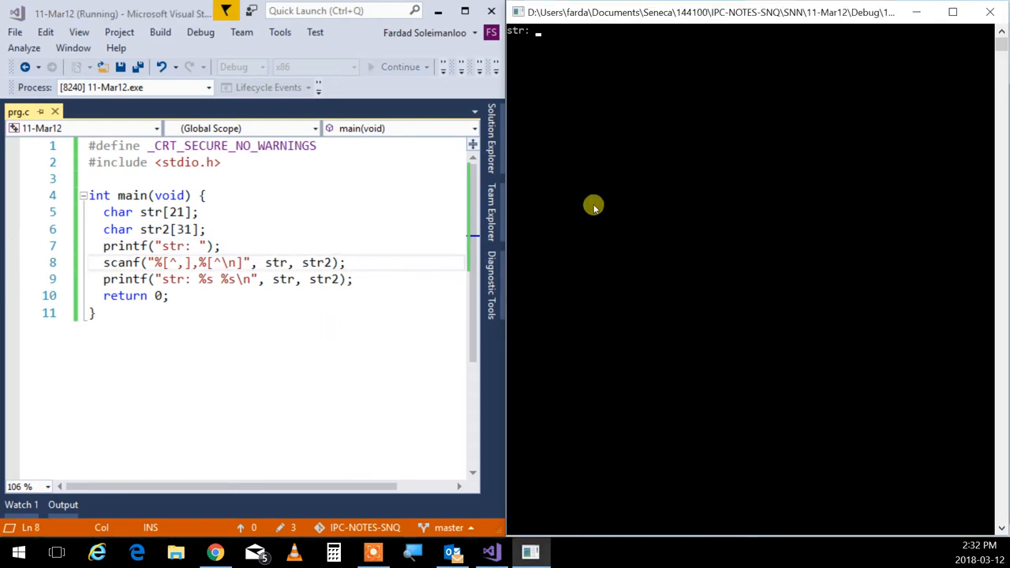
pyautogui.write('Fred,        Soley')
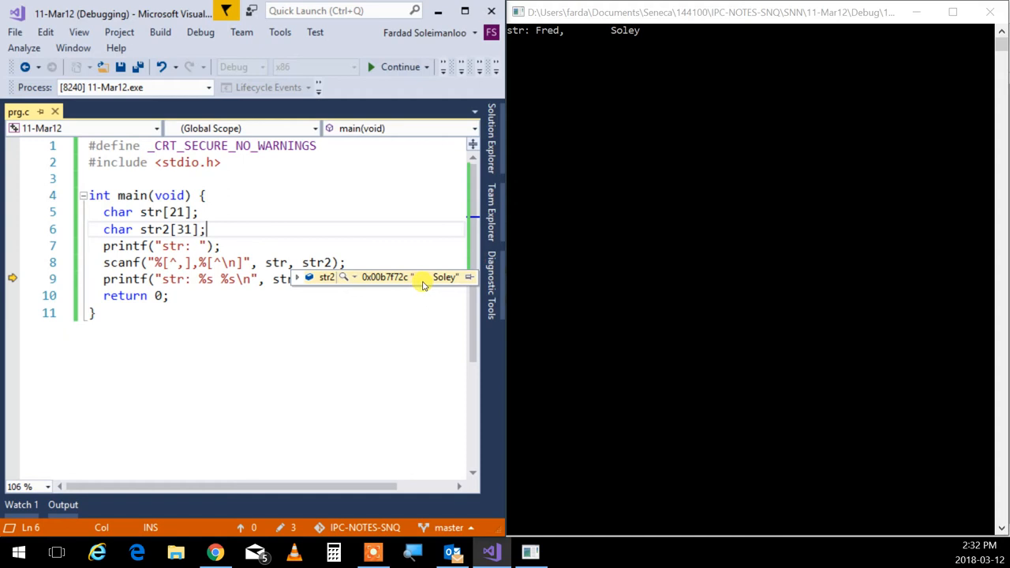
pyautogui.click(296, 276)
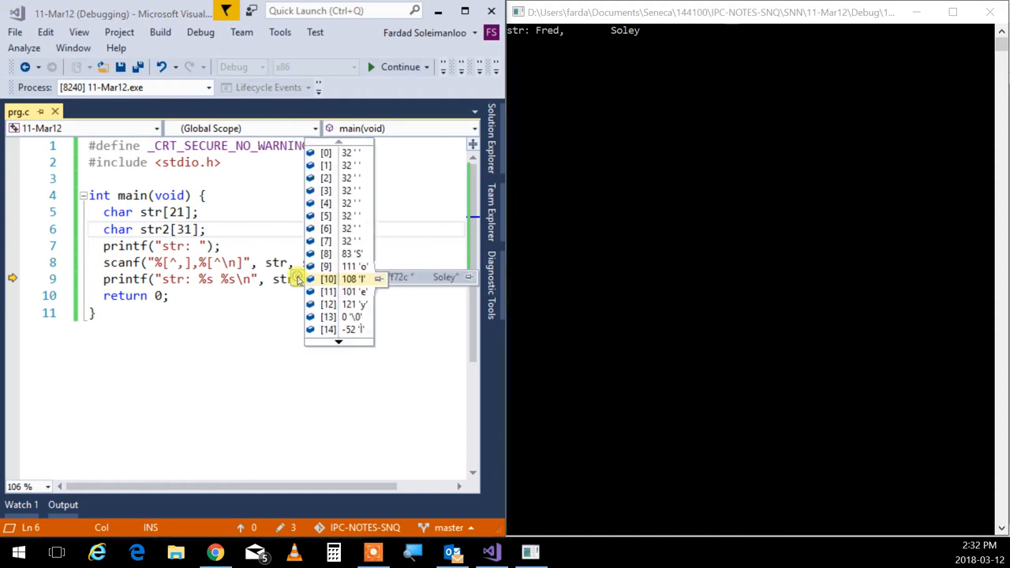
pyautogui.moveTo(359, 240)
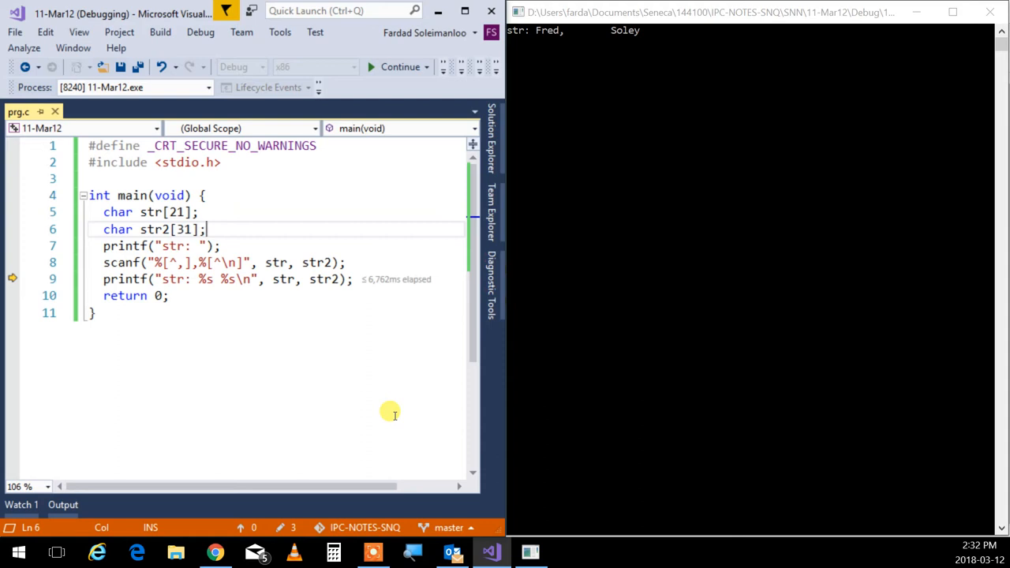
pyautogui.moveTo(388, 396)
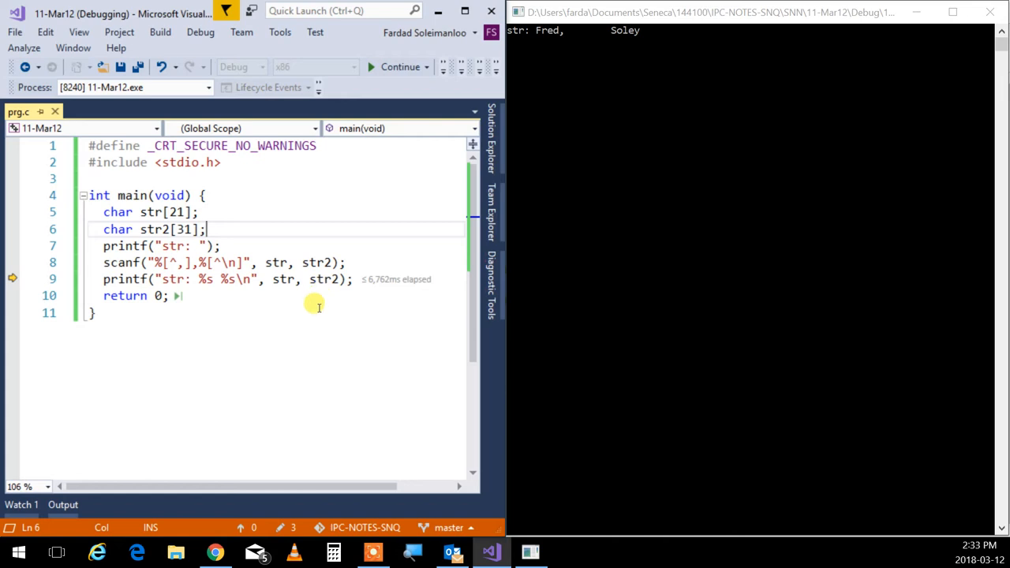
pyautogui.moveTo(390, 349)
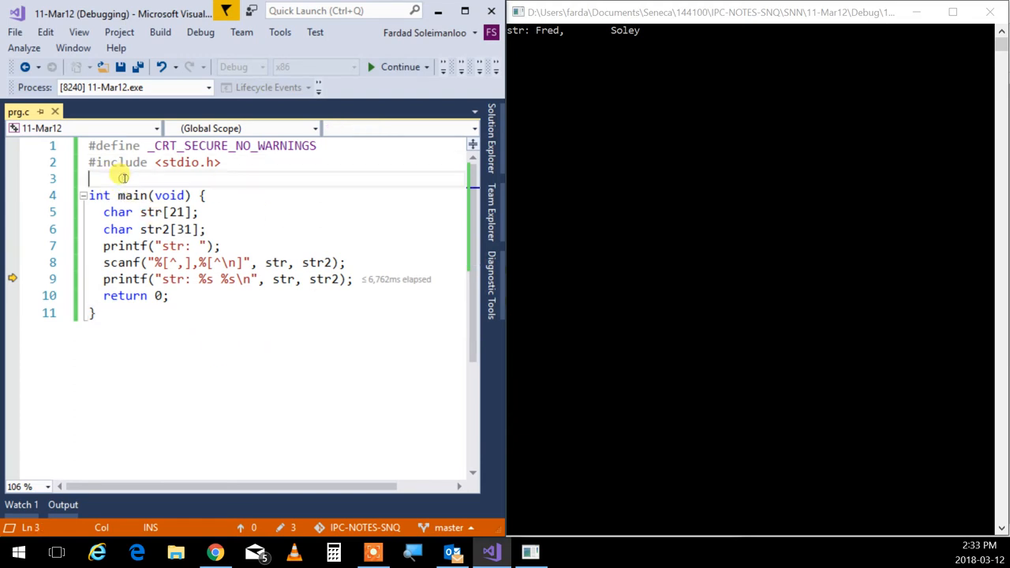
# Write void ltrim(char *str) with an empty while (str[0] == ' ') loop, then switch to Chrome.
pyautogui.write('v')
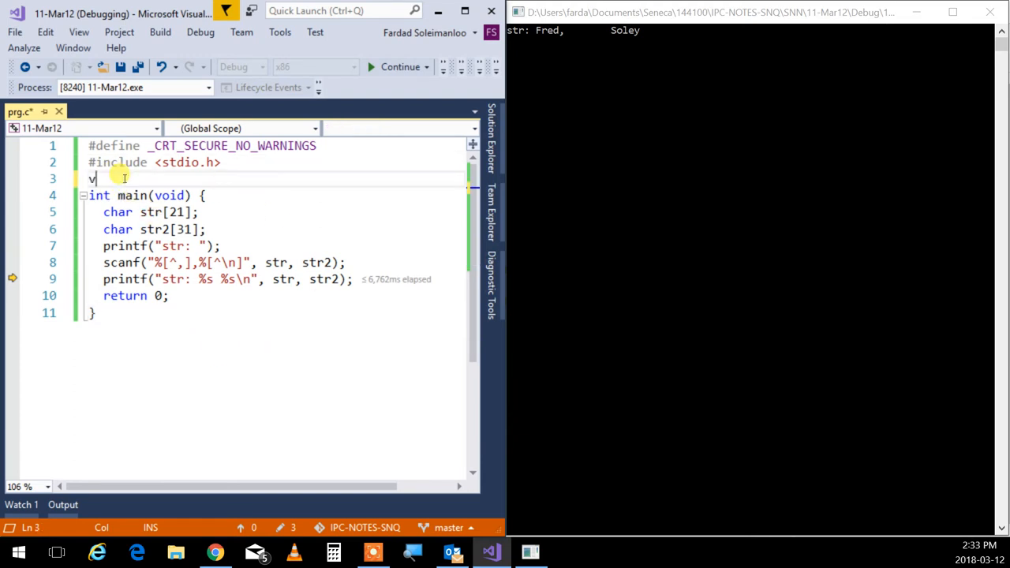
pyautogui.write('oid ltre')
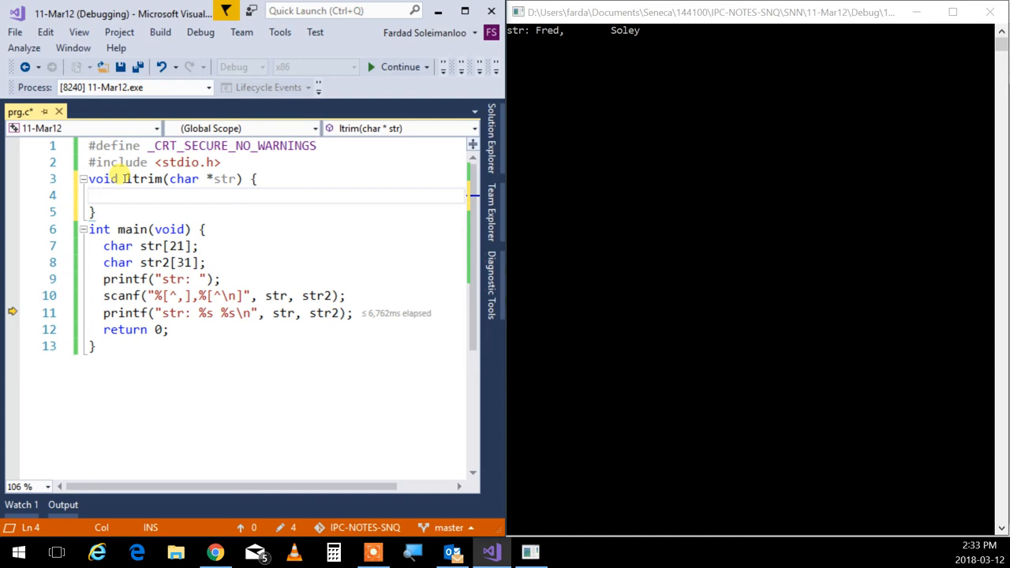
pyautogui.write('while(str)')
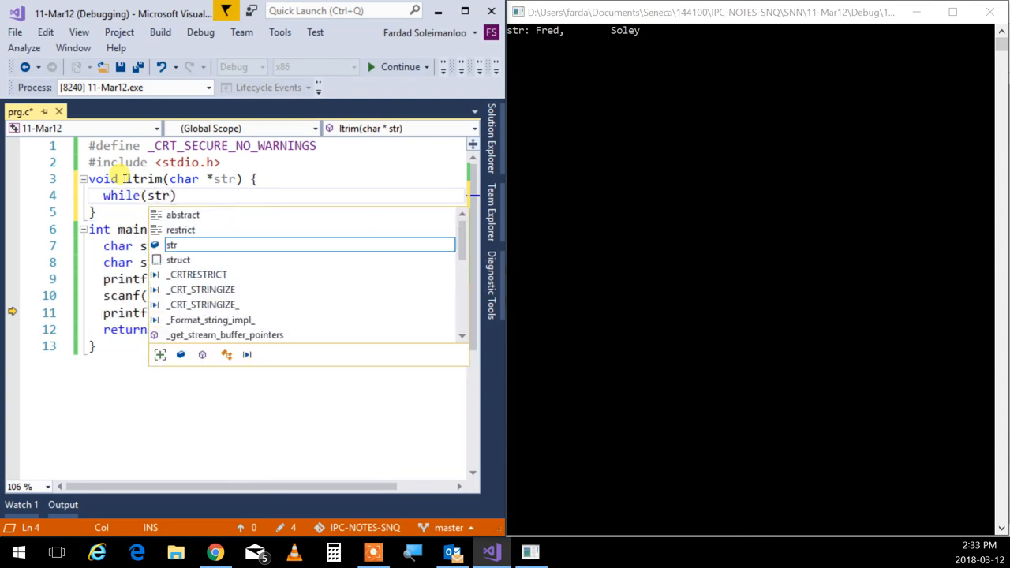
pyautogui.write('[0])')
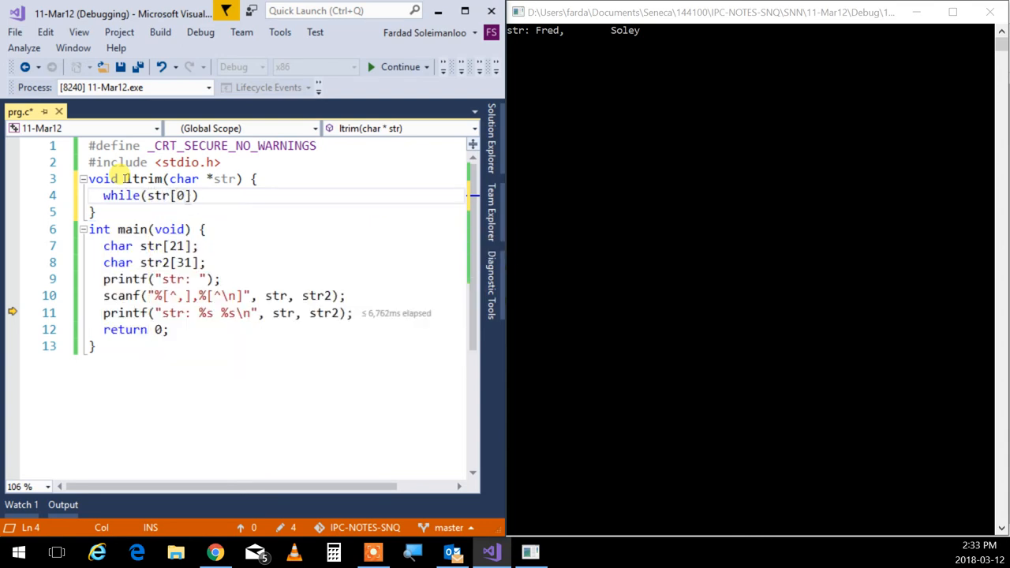
pyautogui.click(95, 346)
pyautogui.write(' == ')
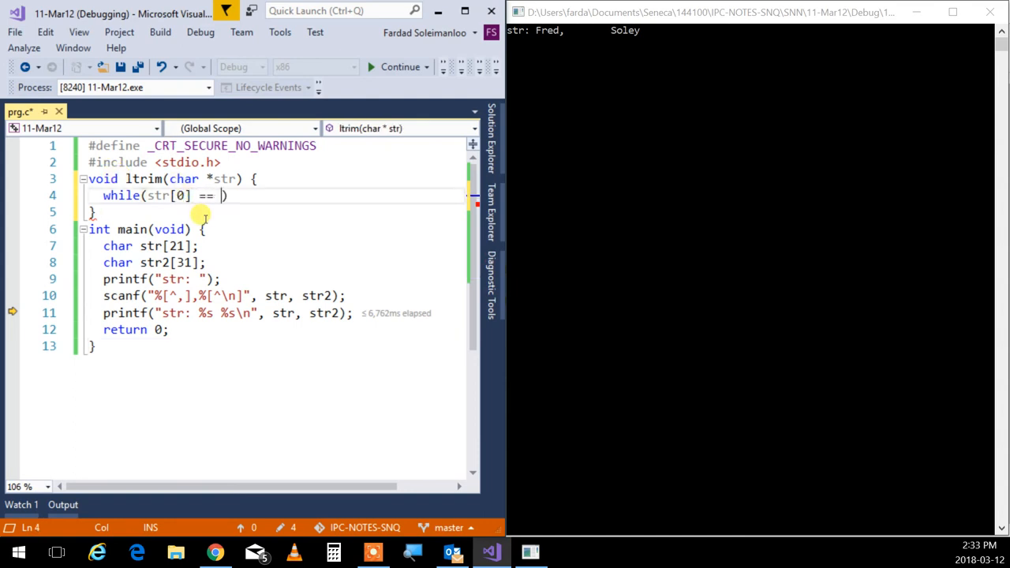
pyautogui.write("' '")
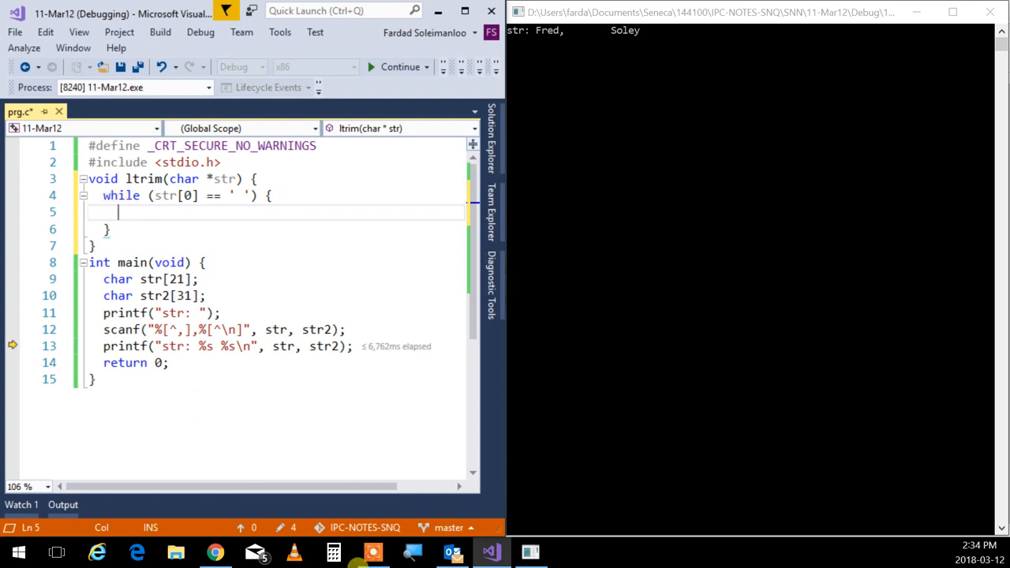
pyautogui.click(214, 552)
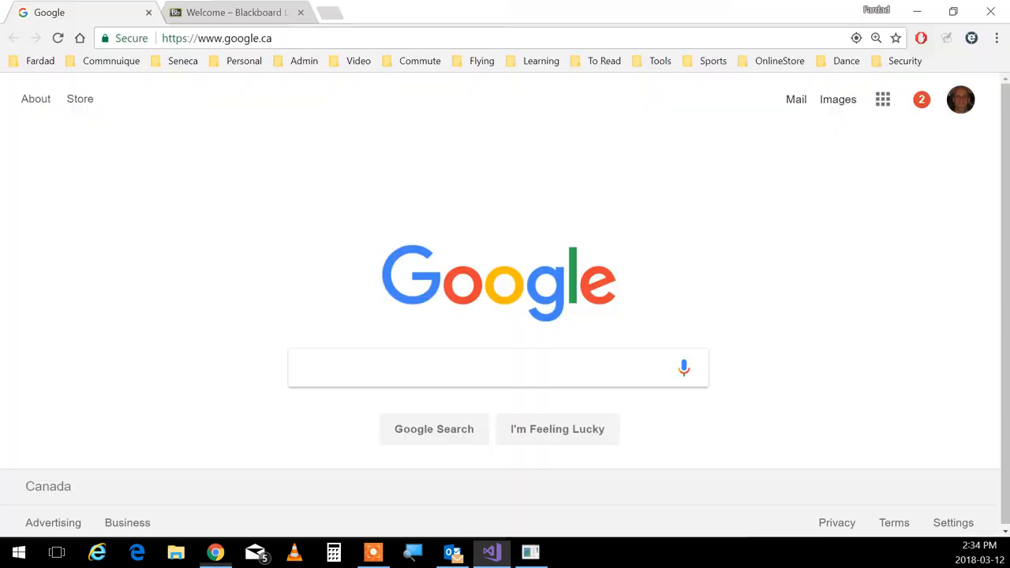
pyautogui.moveTo(684, 369)
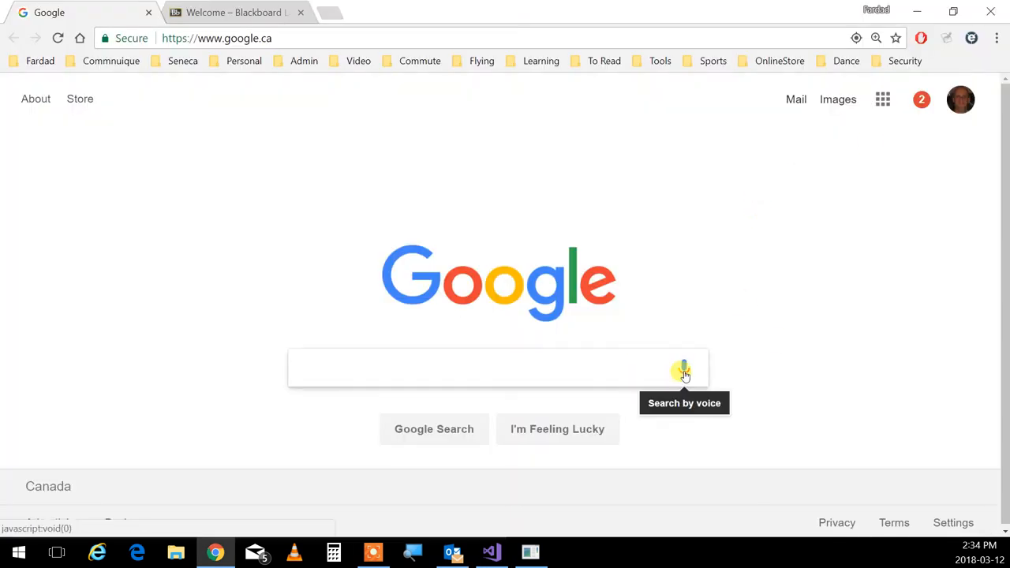